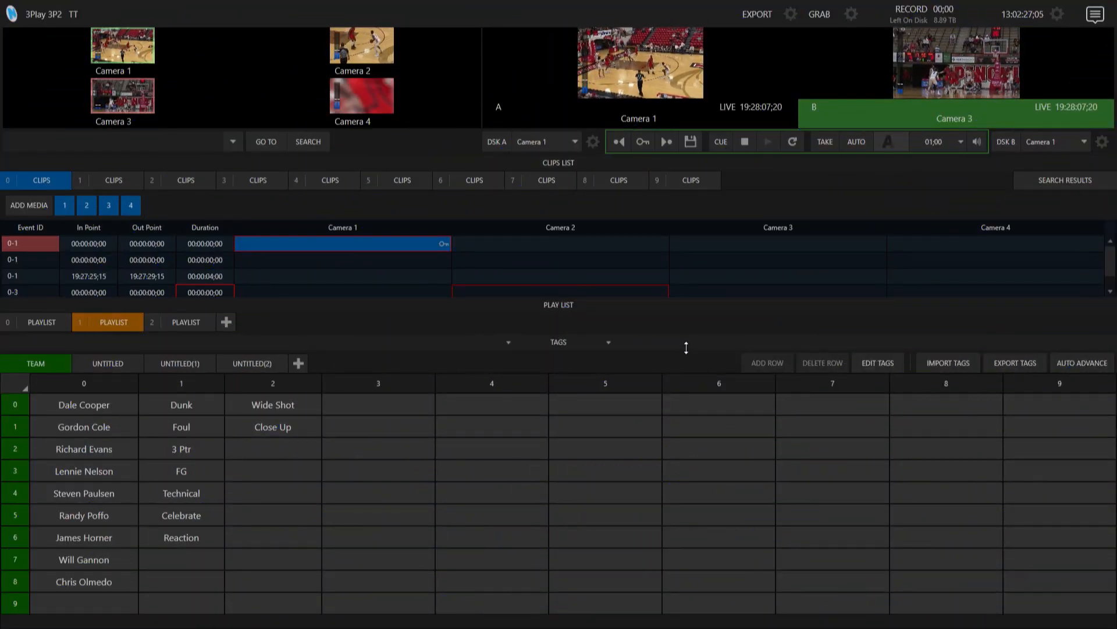
{"action": "mouse_move", "coordinate": [677, 445]}
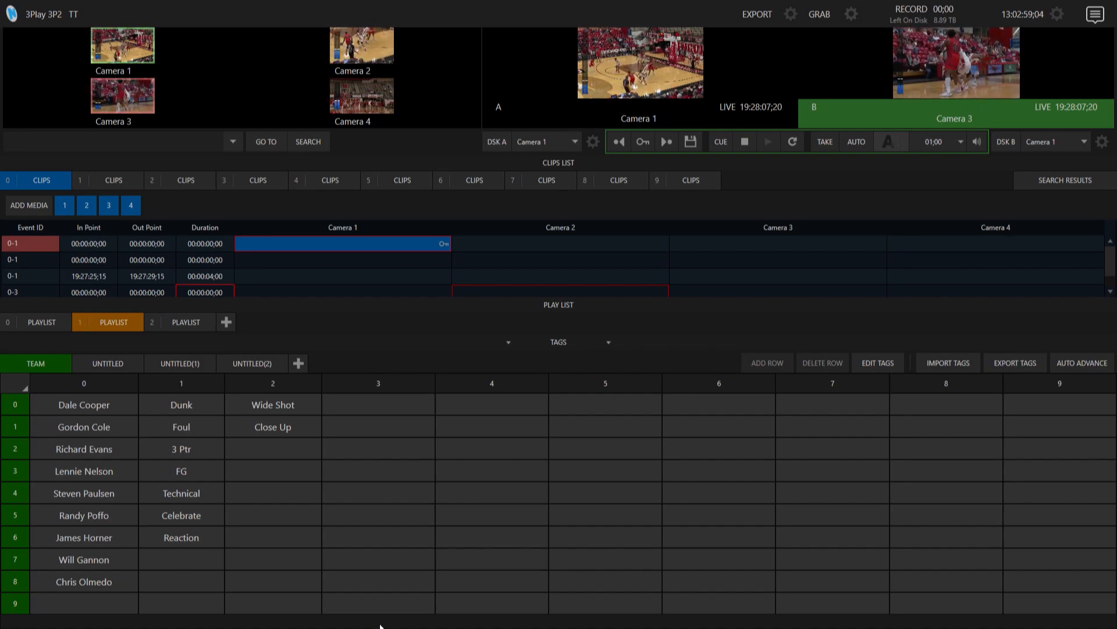
{"action": "mouse_move", "coordinate": [857, 437]}
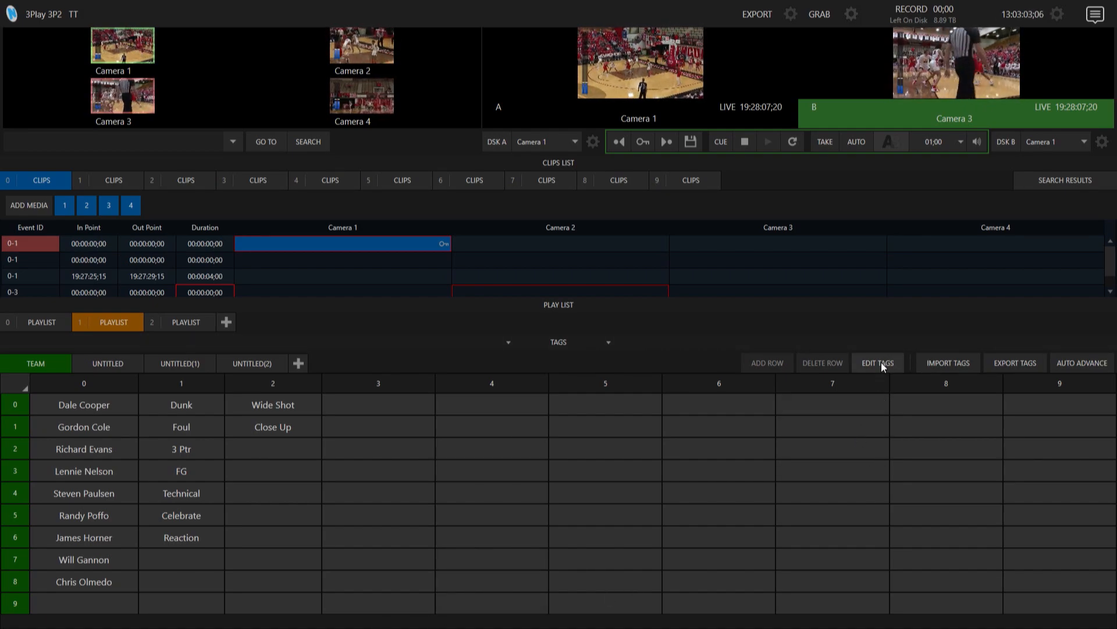
- In Edit Tags, add new empty rows 10 through 15 to the tag grid
{"action": "left_click", "coordinate": [877, 362]}
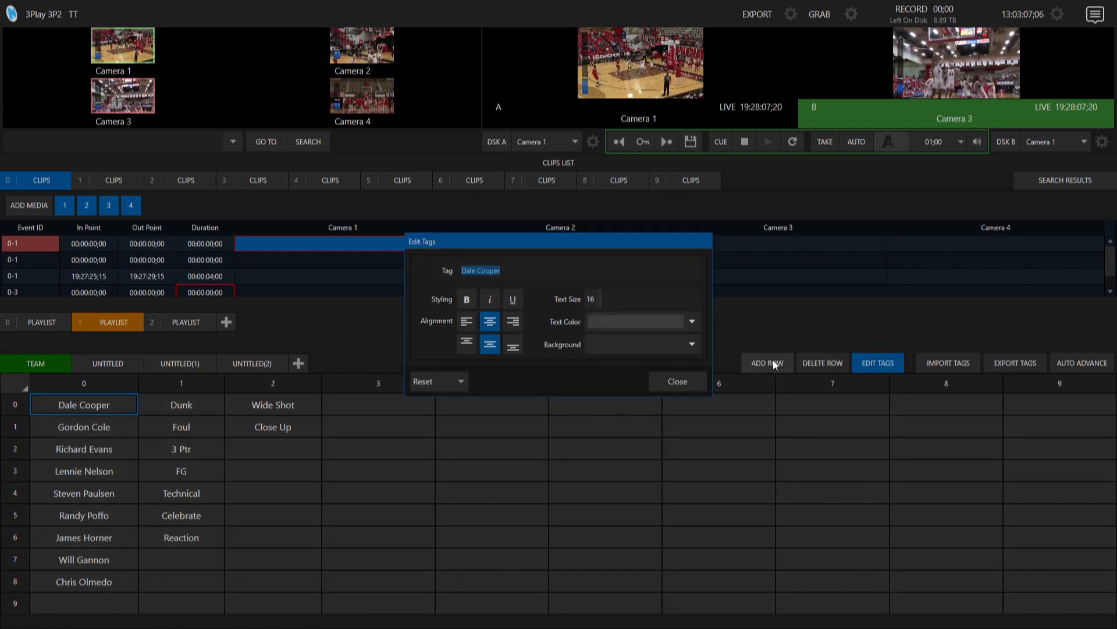
{"action": "left_click", "coordinate": [766, 363]}
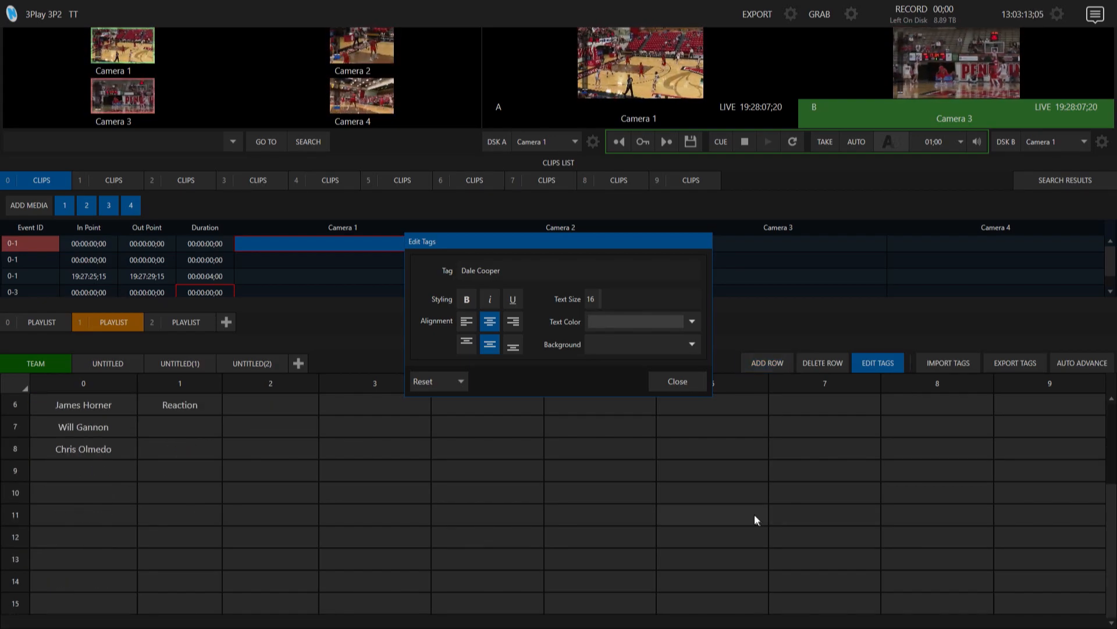
{"action": "mouse_move", "coordinate": [168, 592]}
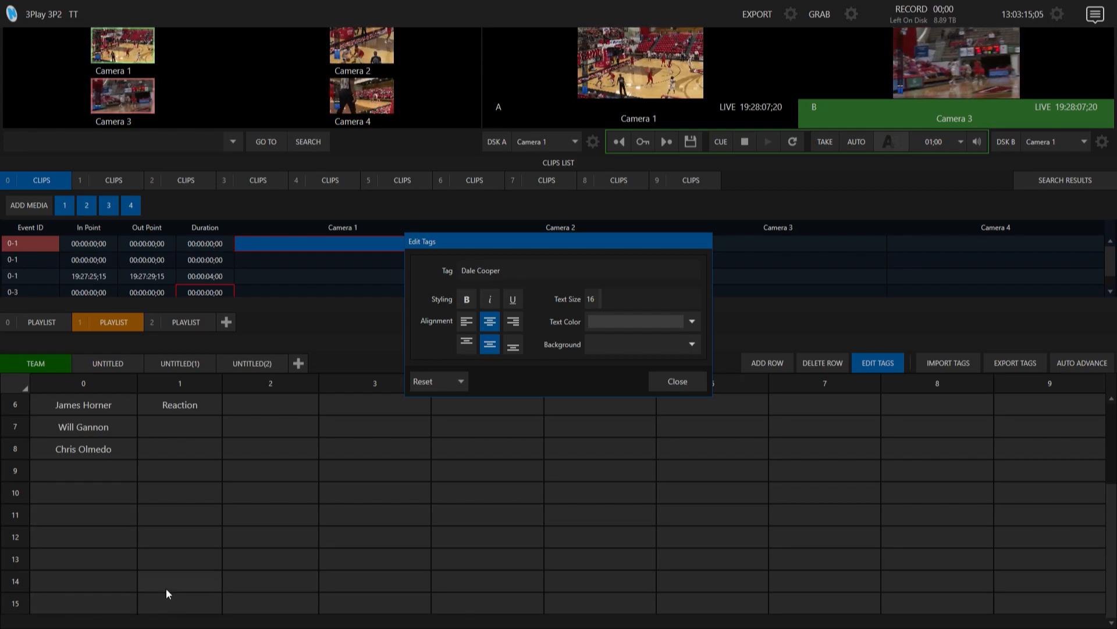
{"action": "mouse_move", "coordinate": [583, 442]}
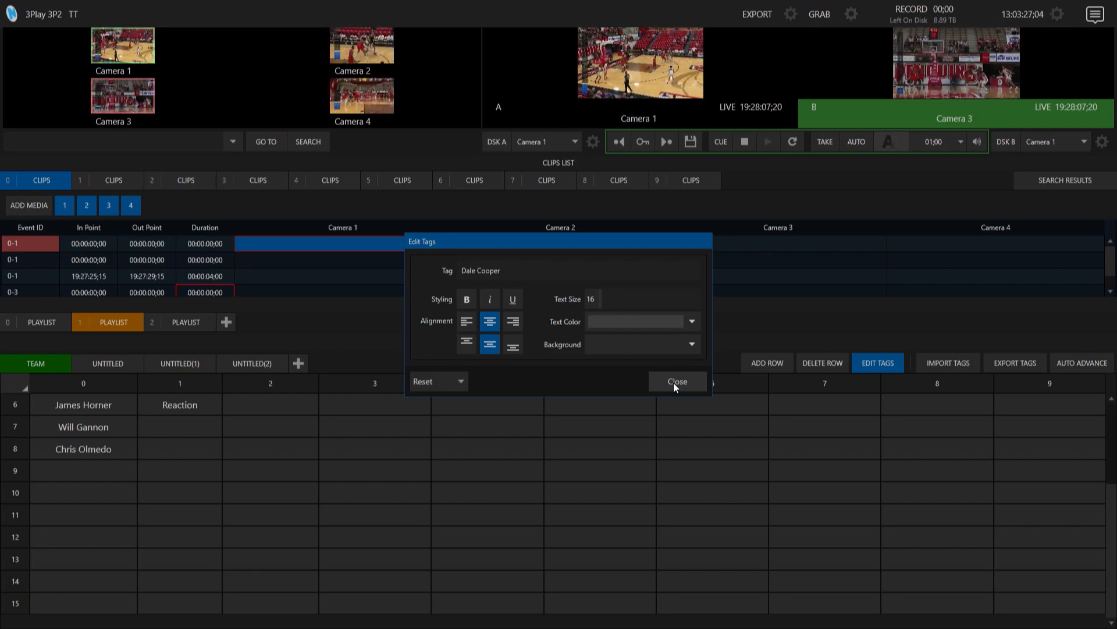
- Close Edit Tags and label the first Camera 1 clip 'FG Close Up Dale Cooper'
{"action": "left_click", "coordinate": [675, 381]}
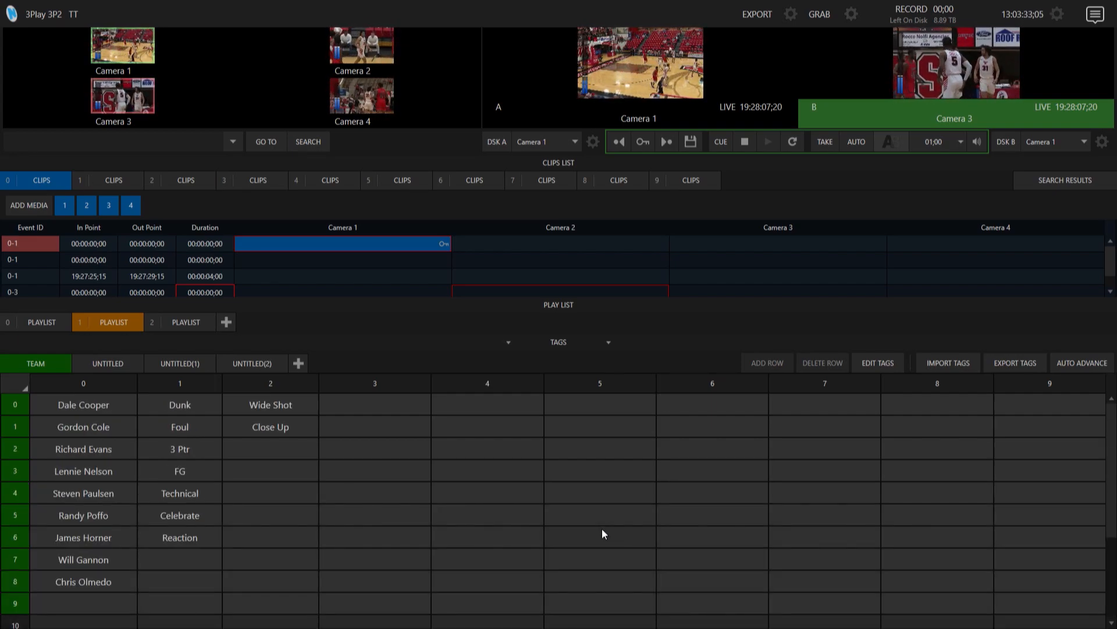
{"action": "mouse_move", "coordinate": [198, 486]}
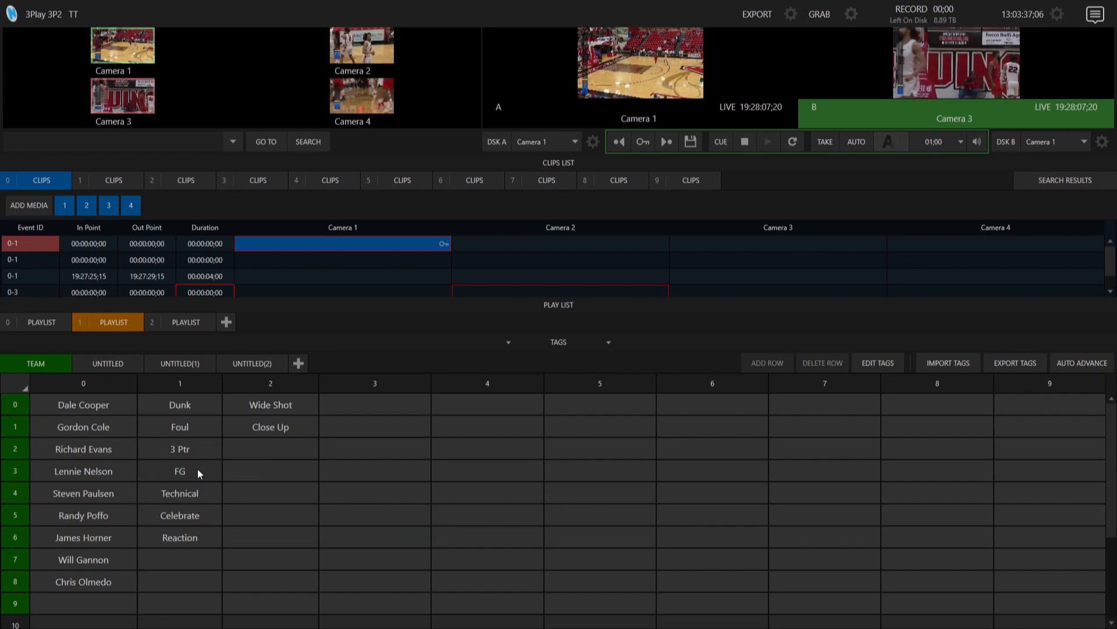
{"action": "left_click", "coordinate": [180, 471]}
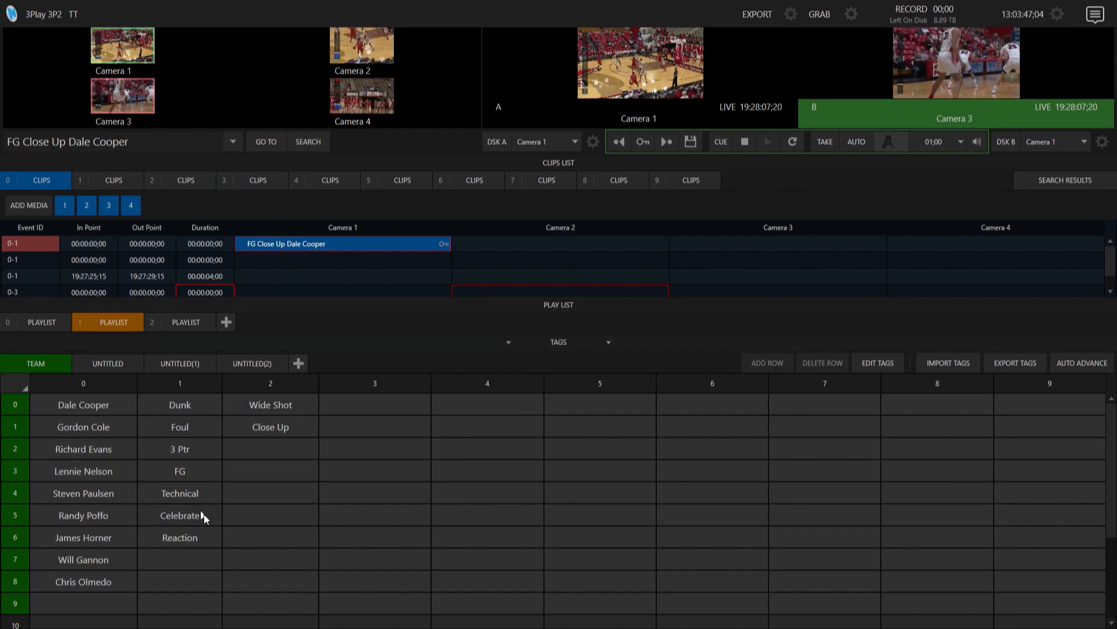
{"action": "scroll", "scroll_direction": "down", "scroll_amount": 3}
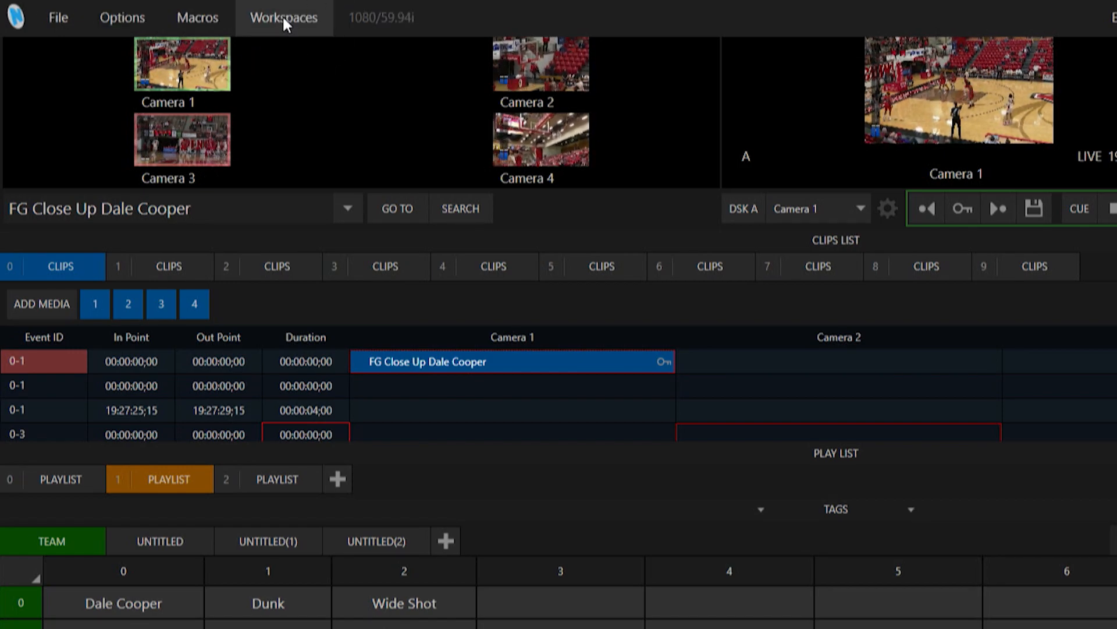
- Add the Tags Pane to the Multiview 1 workspace layout
{"action": "left_click", "coordinate": [283, 17]}
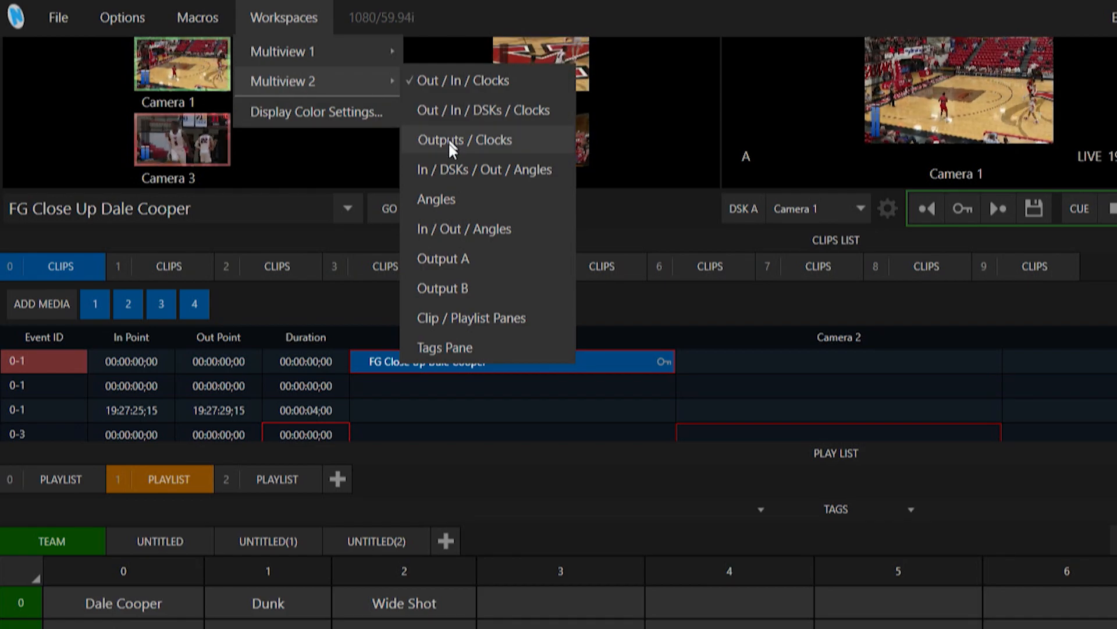
{"action": "mouse_move", "coordinate": [468, 229]}
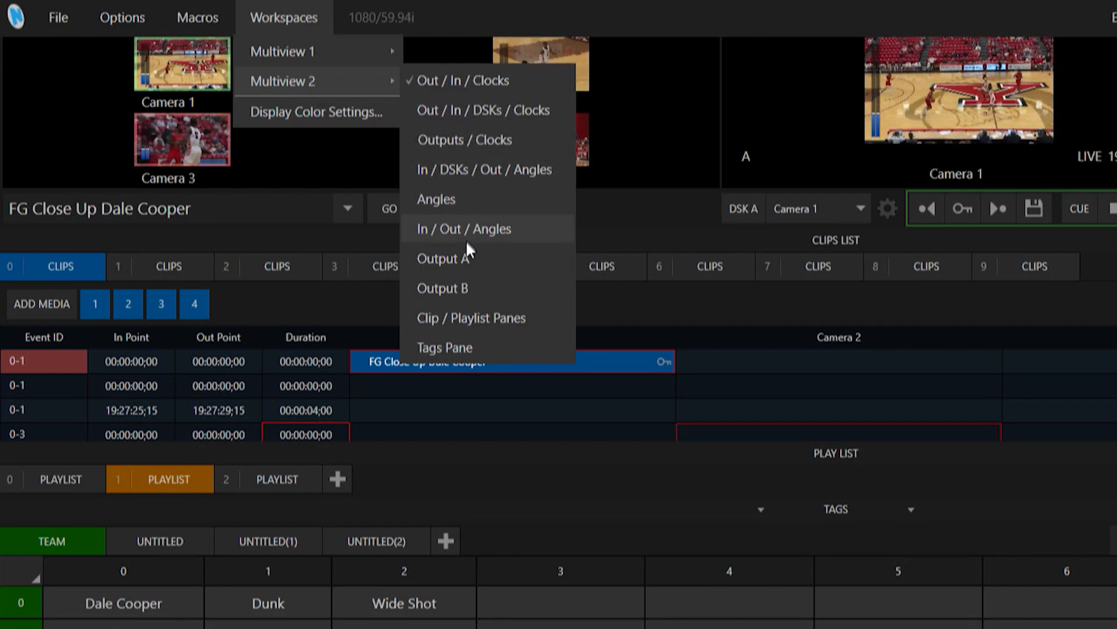
{"action": "mouse_move", "coordinate": [497, 356]}
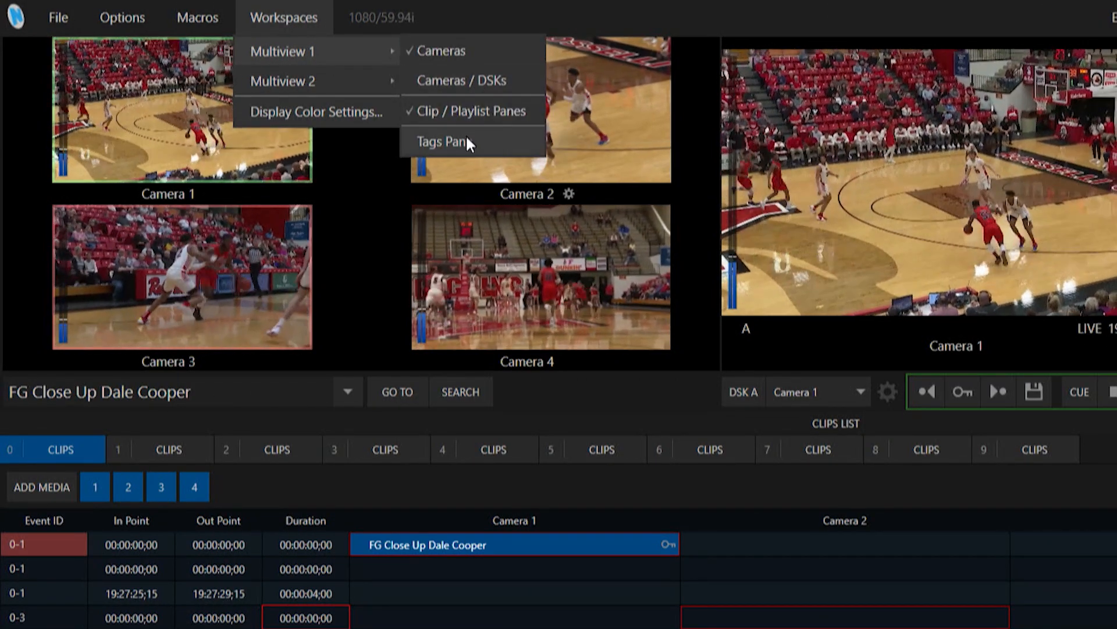
{"action": "left_click", "coordinate": [442, 141]}
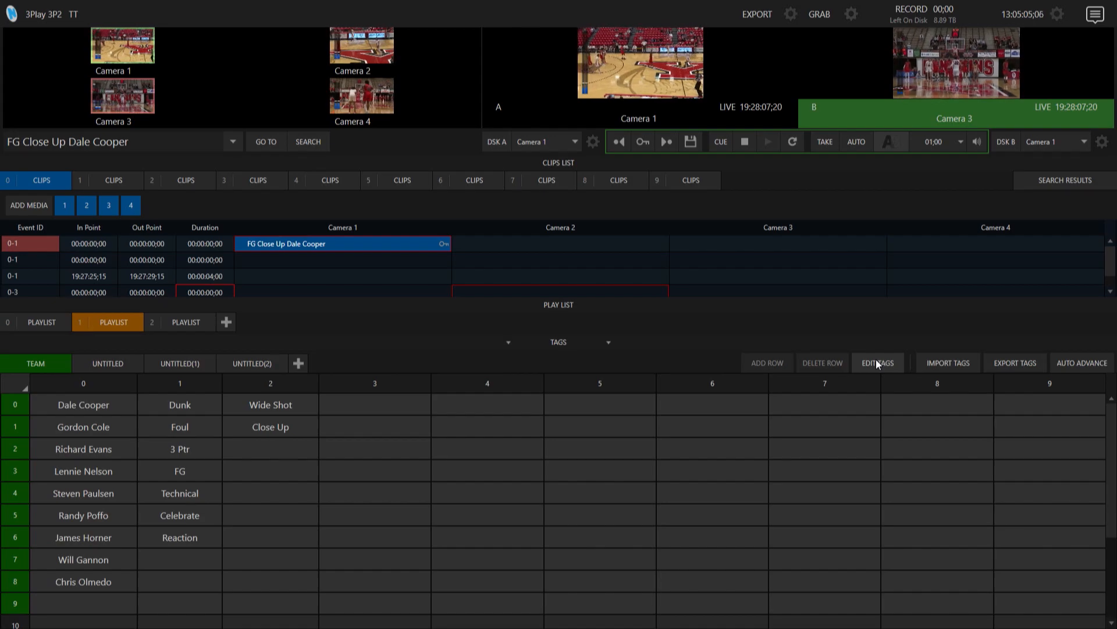
- Make Dale Cooper bold, italic, underlined, size 26, with red text on blue background
{"action": "left_click", "coordinate": [877, 363]}
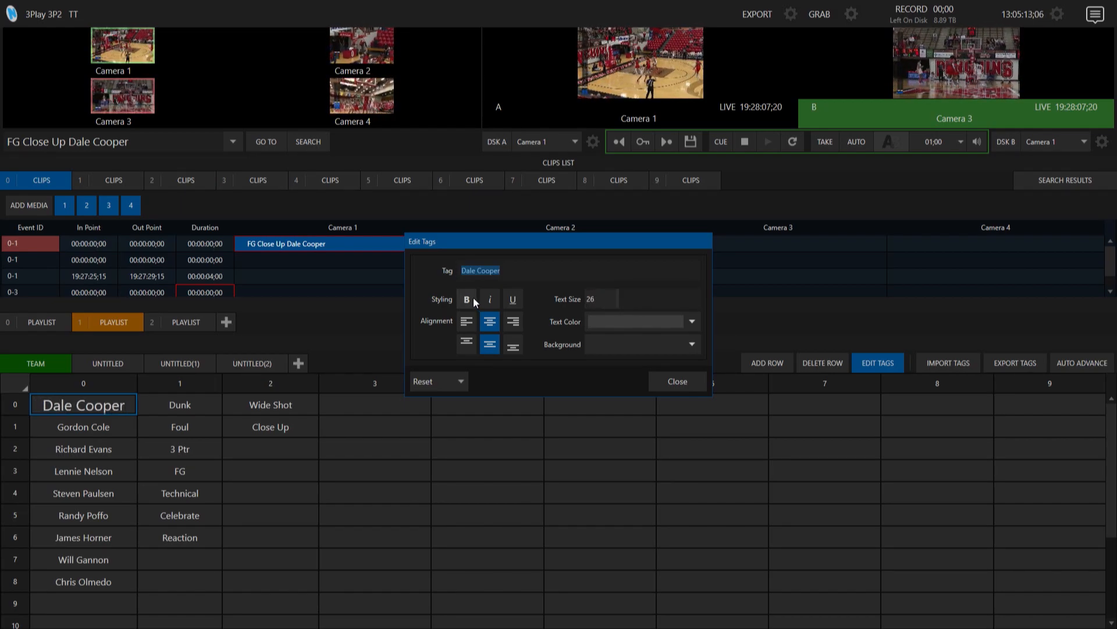
{"action": "left_click", "coordinate": [490, 298]}
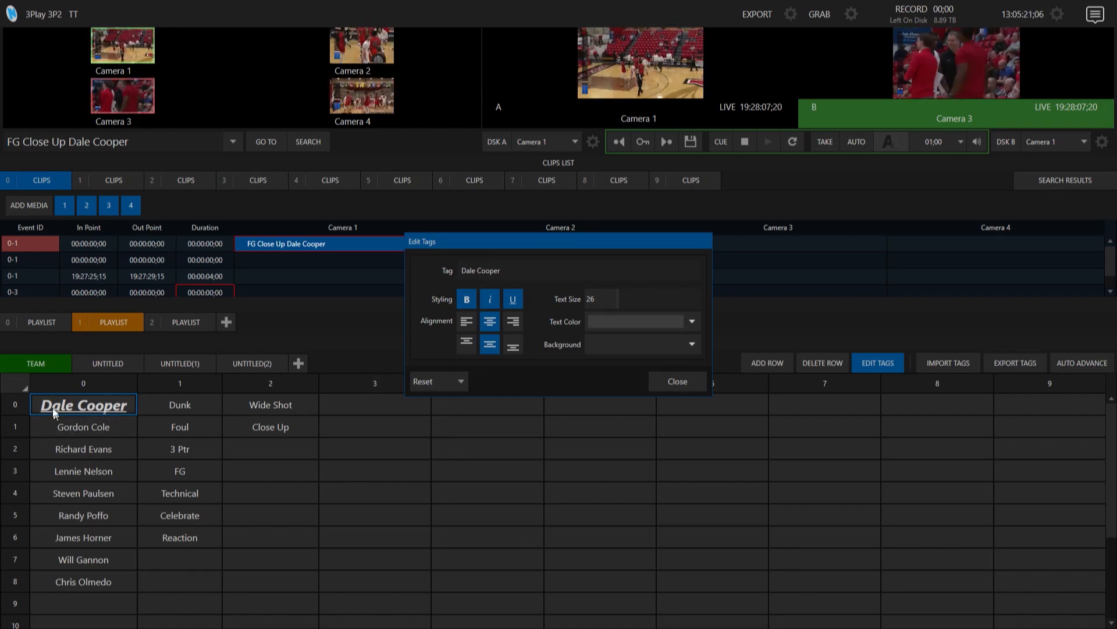
{"action": "mouse_move", "coordinate": [107, 482]}
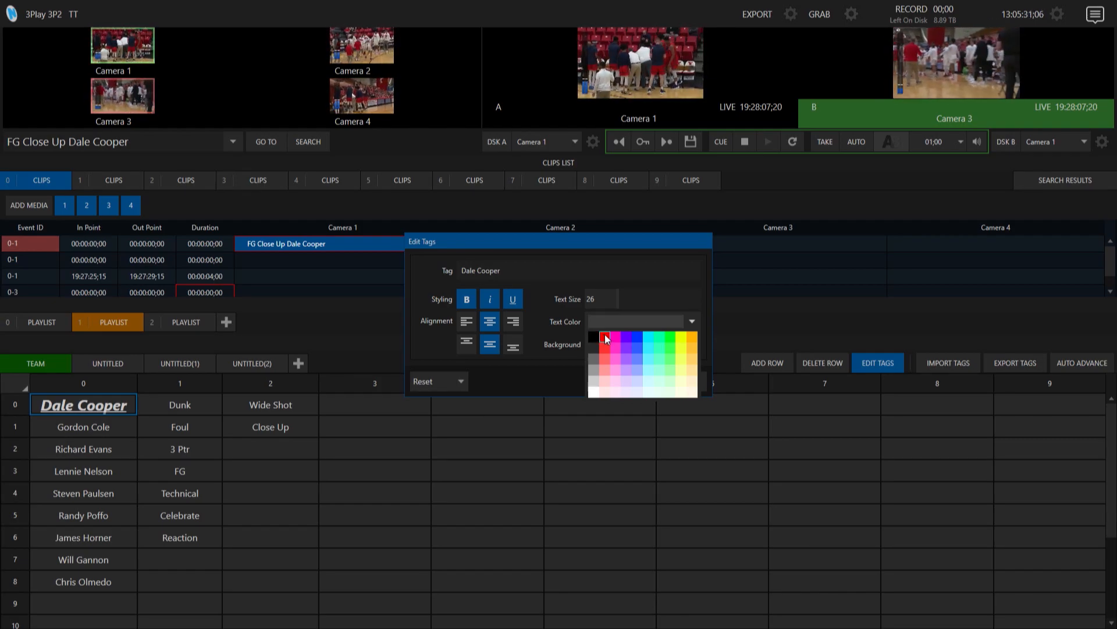
{"action": "left_click", "coordinate": [602, 336]}
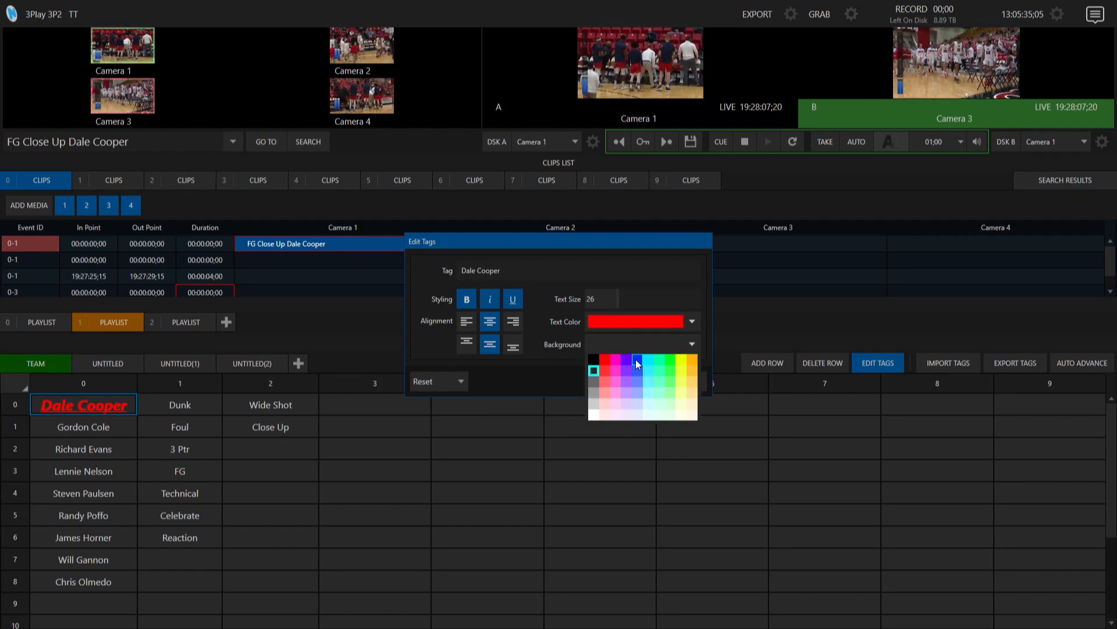
{"action": "left_click", "coordinate": [636, 361]}
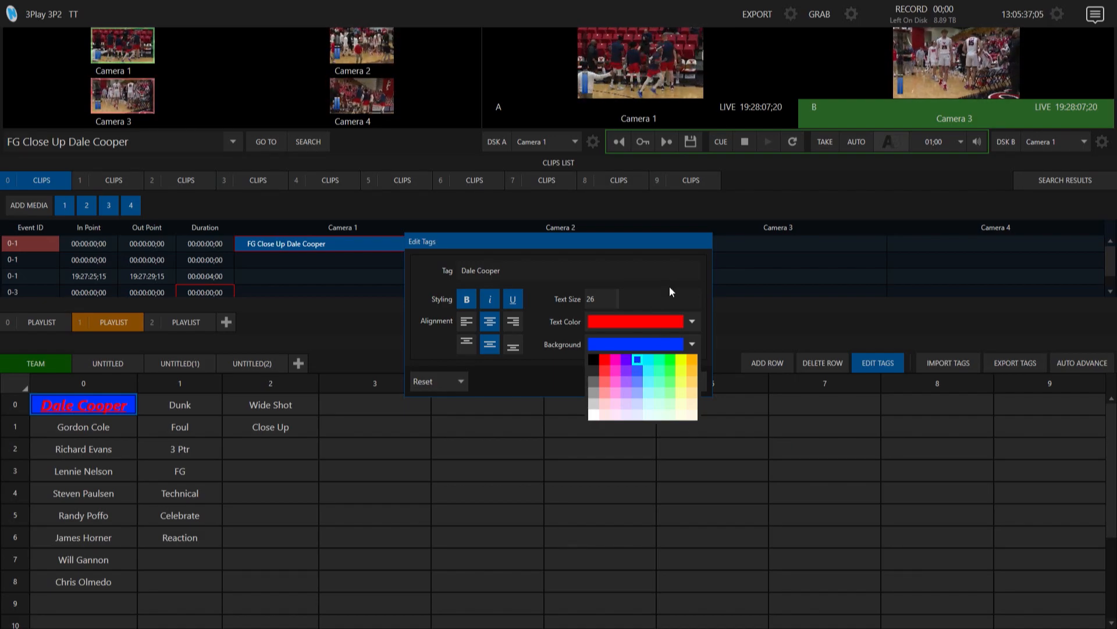
{"action": "left_click", "coordinate": [634, 343]}
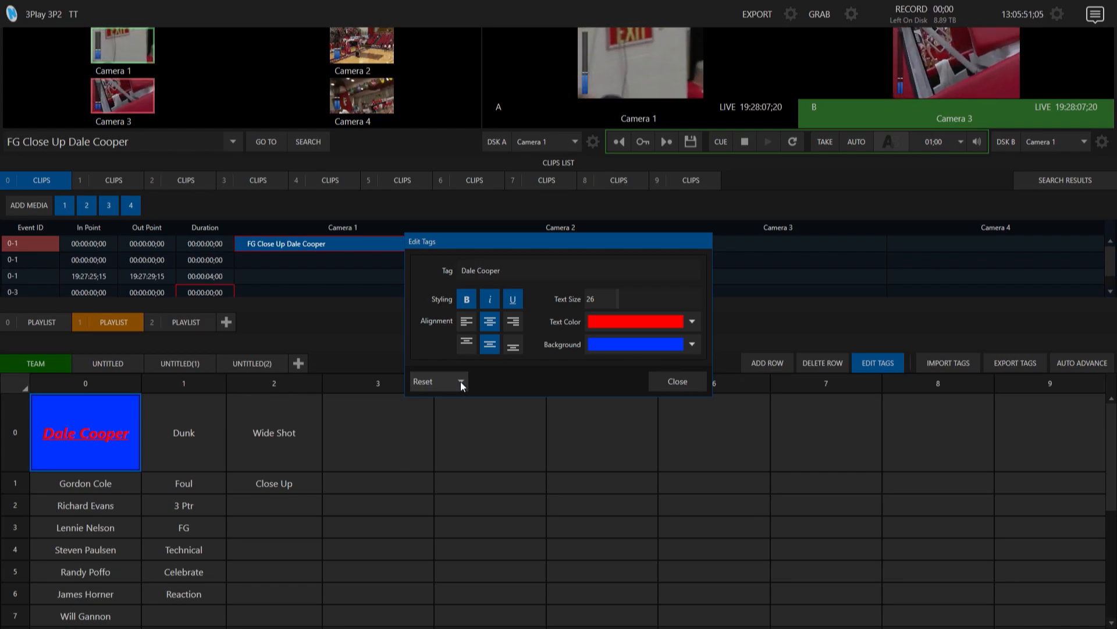
- Reset the Dale Cooper tag's Styling and Layout from the Reset dropdown
{"action": "left_click", "coordinate": [461, 382]}
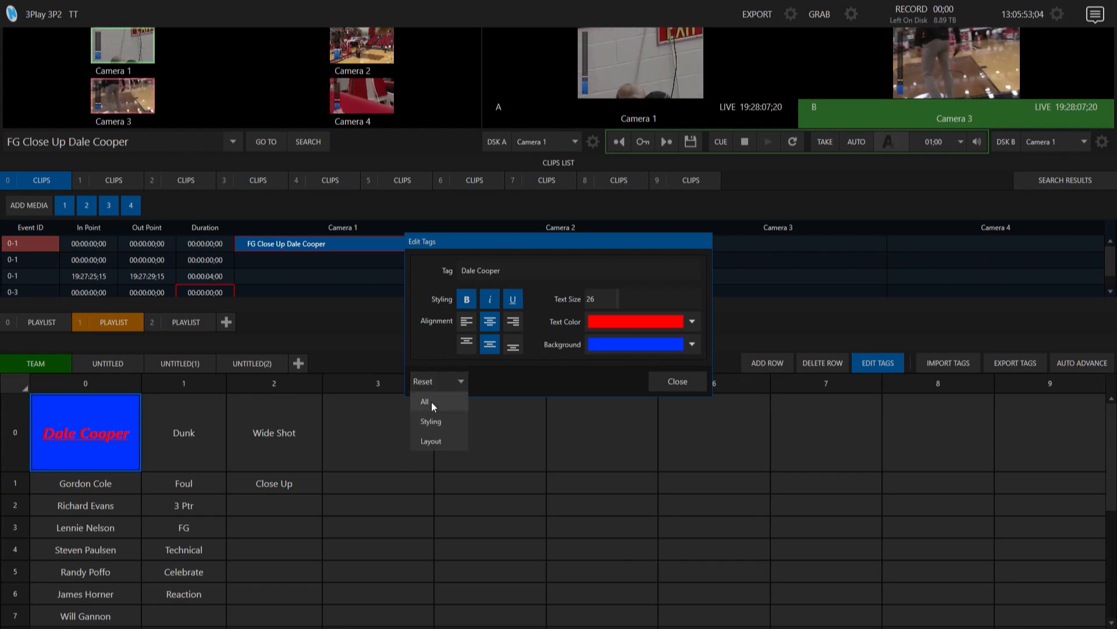
{"action": "mouse_move", "coordinate": [442, 421]}
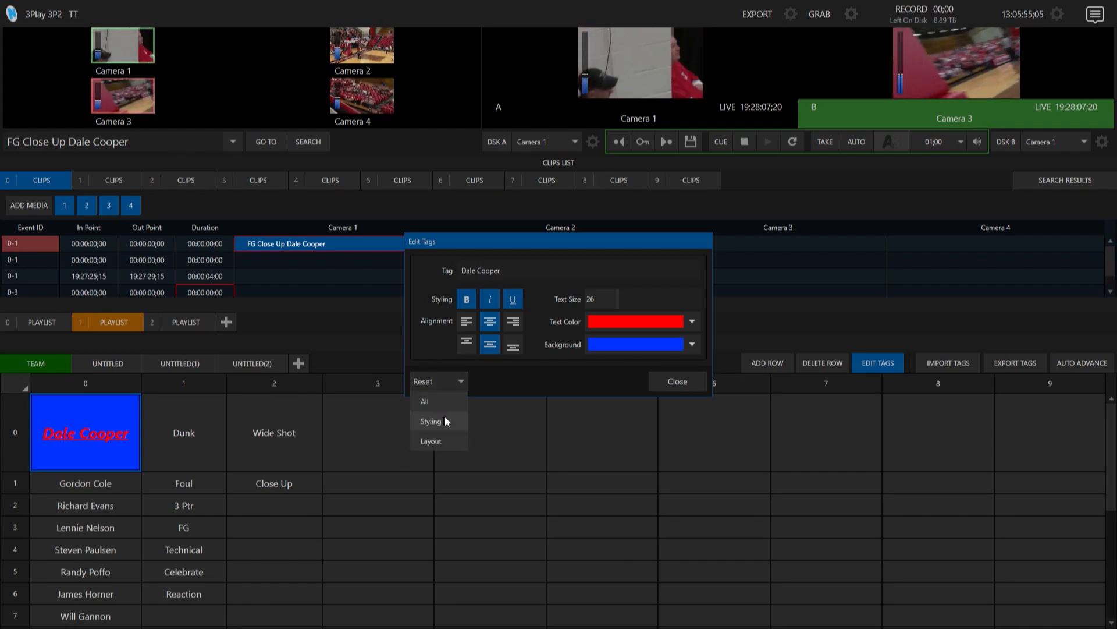
{"action": "mouse_move", "coordinate": [431, 440]}
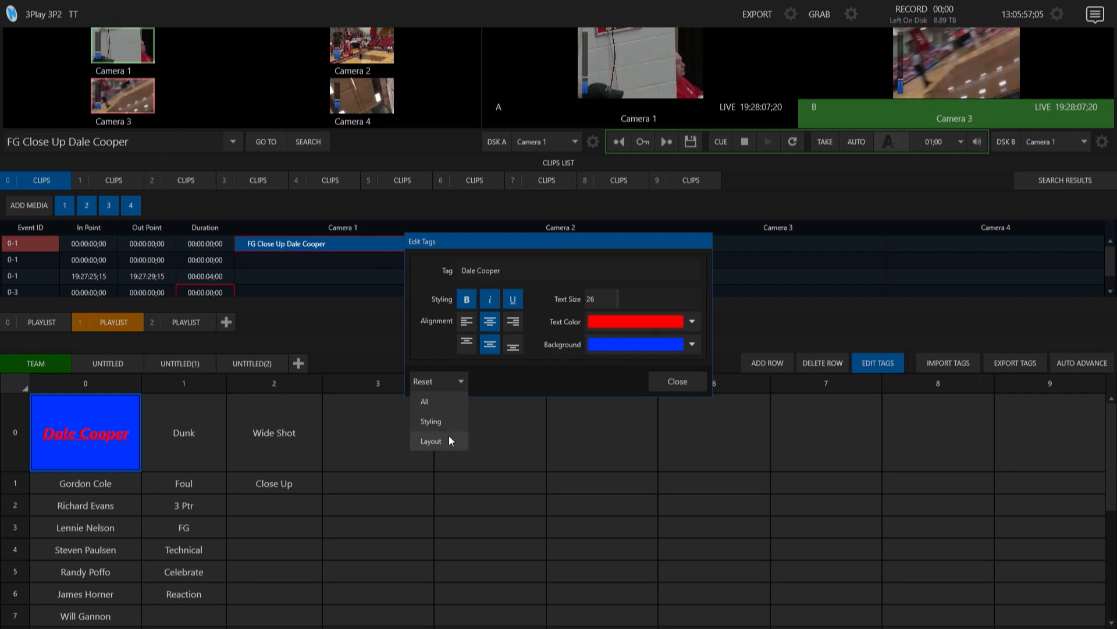
{"action": "mouse_move", "coordinate": [448, 421]}
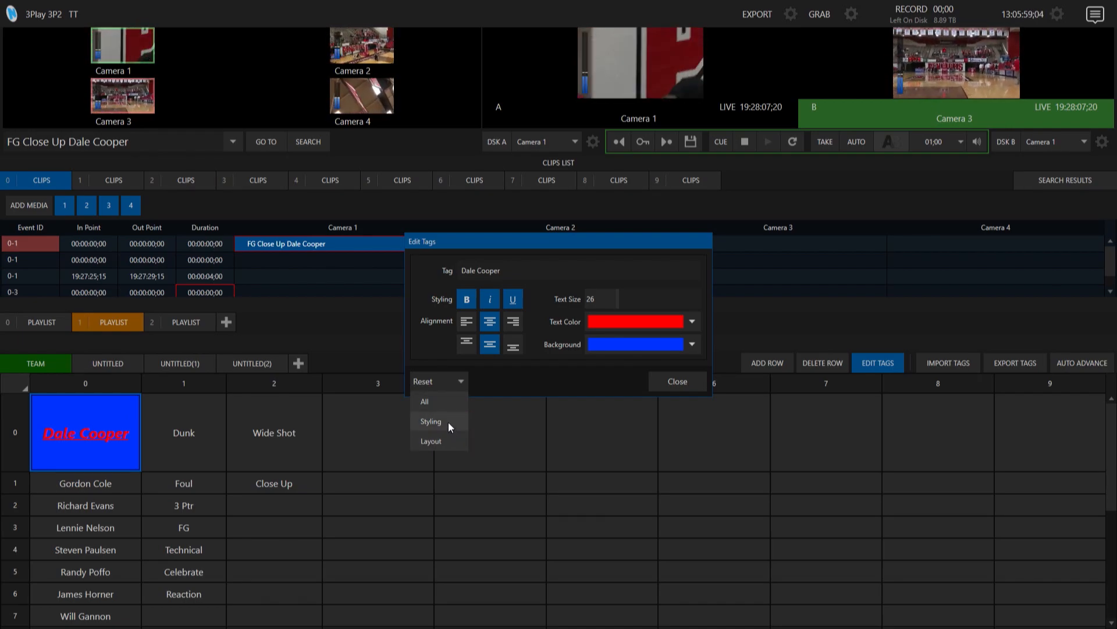
{"action": "left_click", "coordinate": [430, 422]}
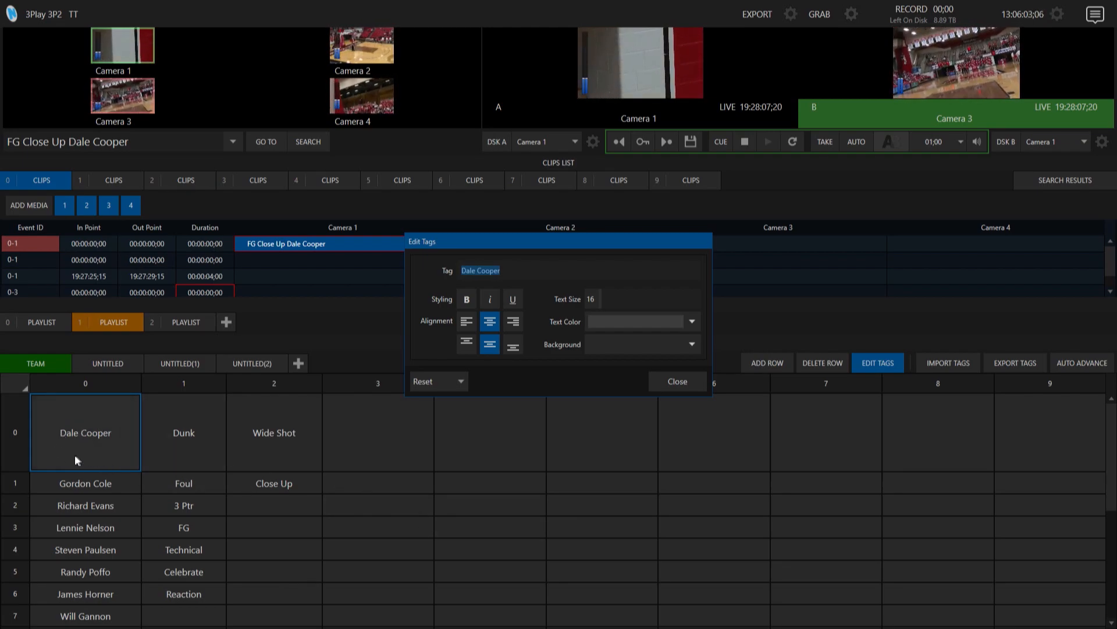
{"action": "left_click", "coordinate": [461, 381]}
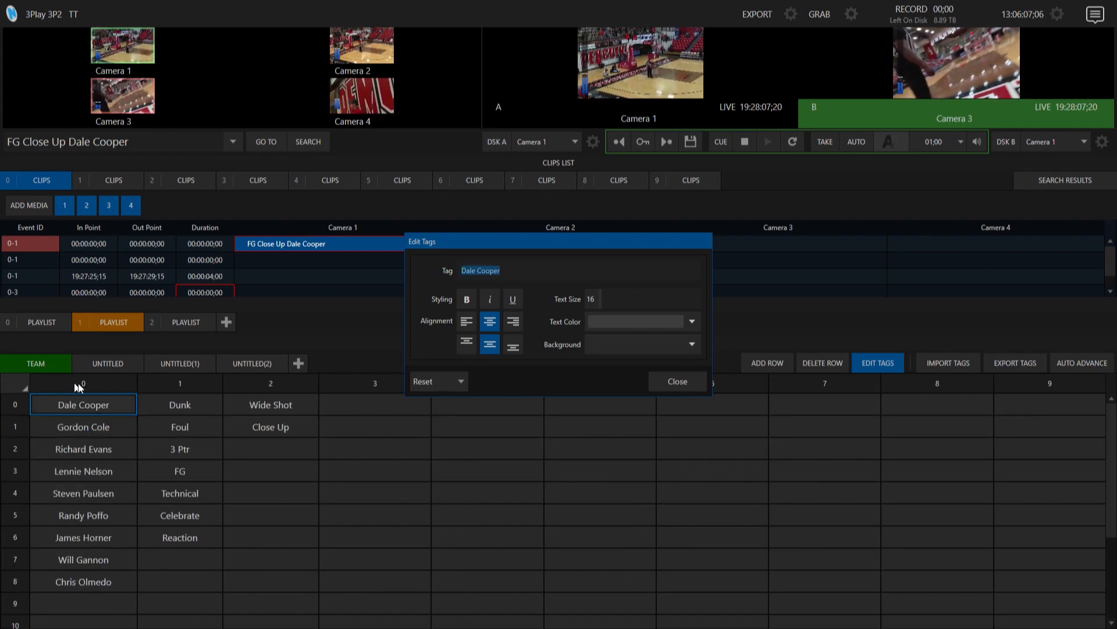
{"action": "mouse_move", "coordinate": [371, 362]}
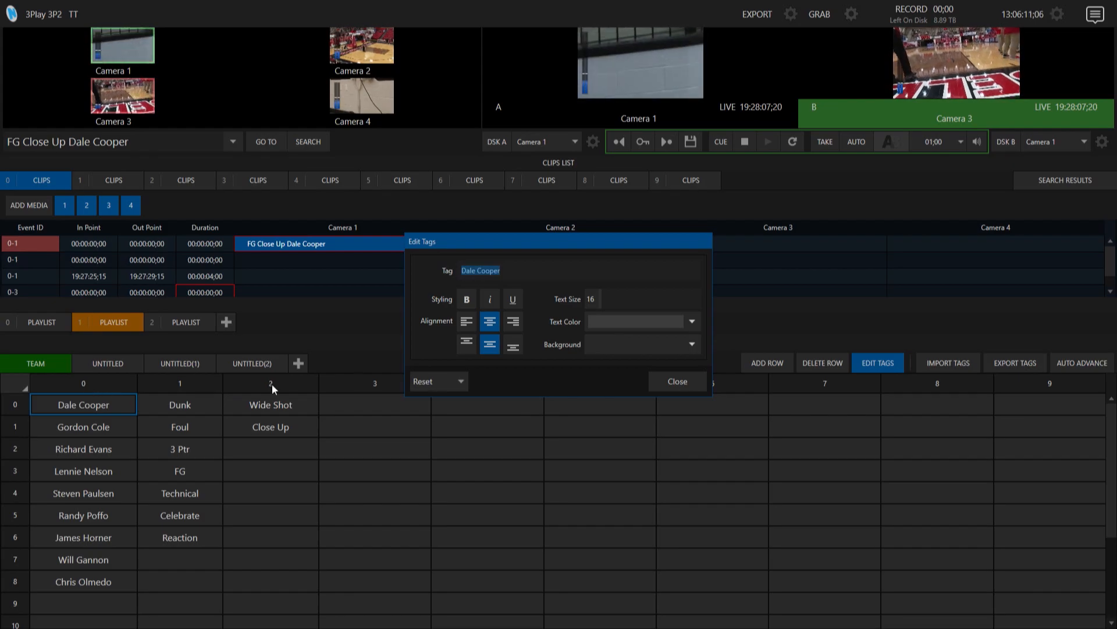
{"action": "mouse_move", "coordinate": [390, 477]}
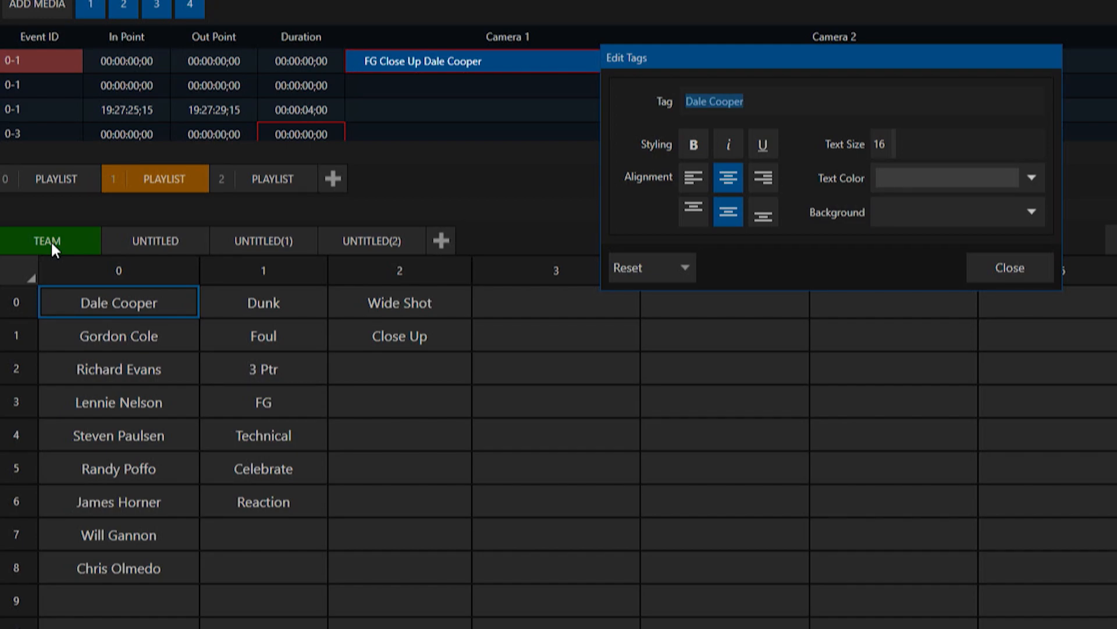
- Delete all tag tabs except TEAM, including a TEAM Copy duplicate, then bold Dale Cooper
{"action": "right_click", "coordinate": [48, 240]}
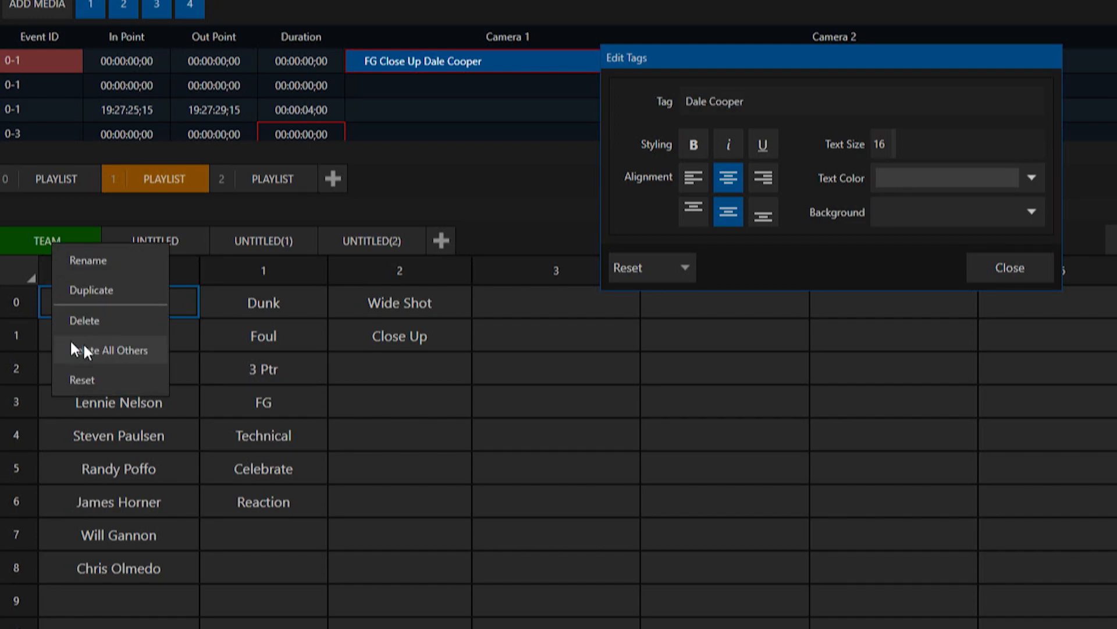
{"action": "mouse_move", "coordinate": [118, 356]}
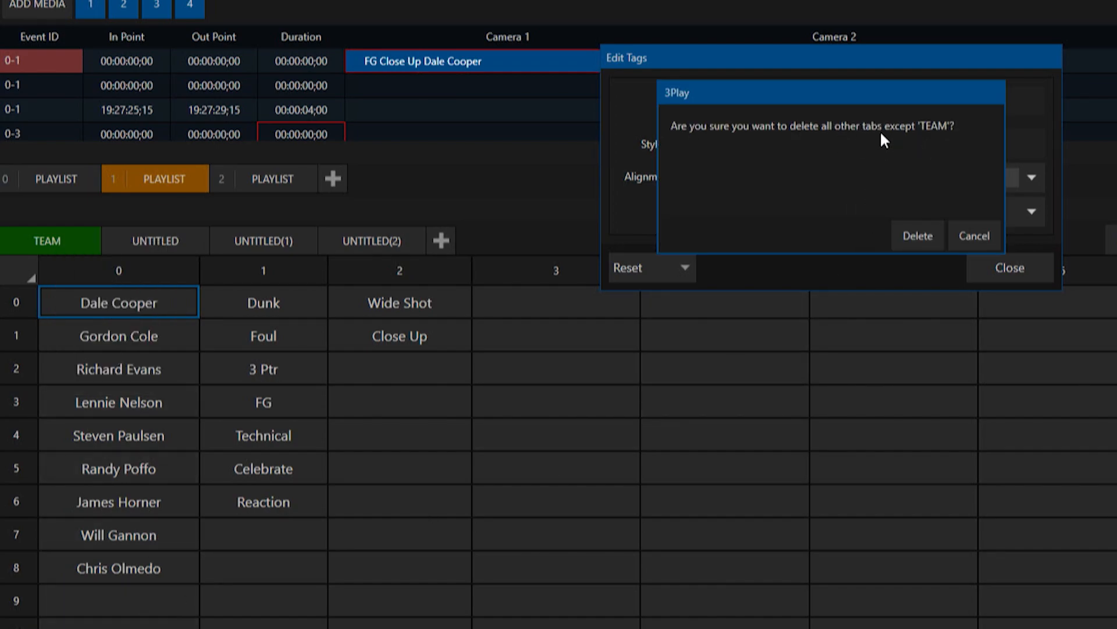
{"action": "mouse_move", "coordinate": [918, 236]}
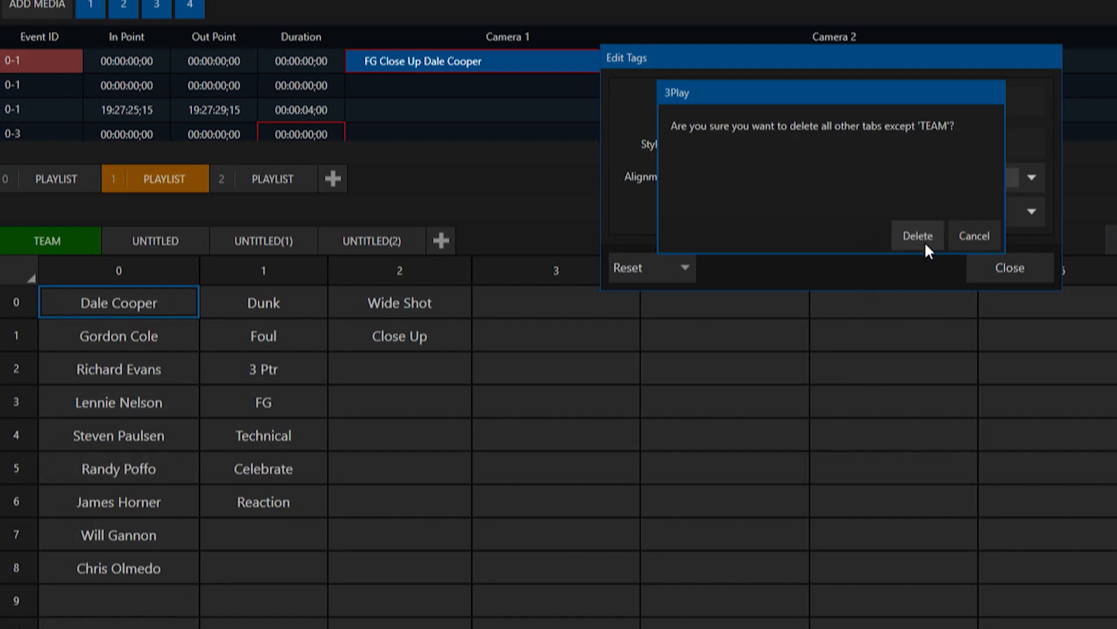
{"action": "left_click", "coordinate": [917, 236]}
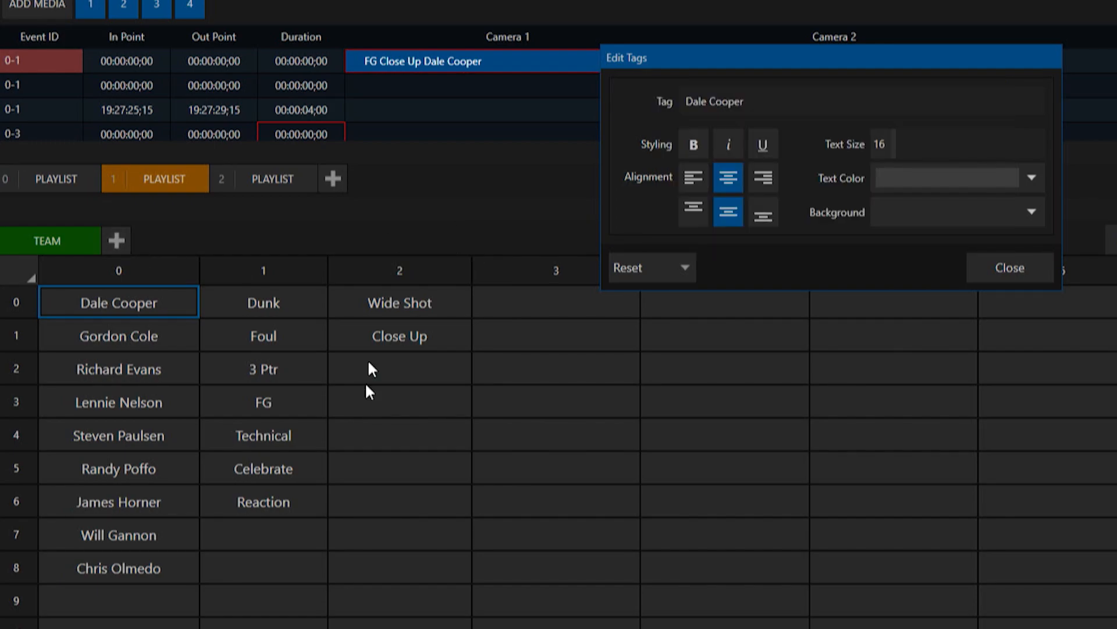
{"action": "mouse_move", "coordinate": [124, 403]}
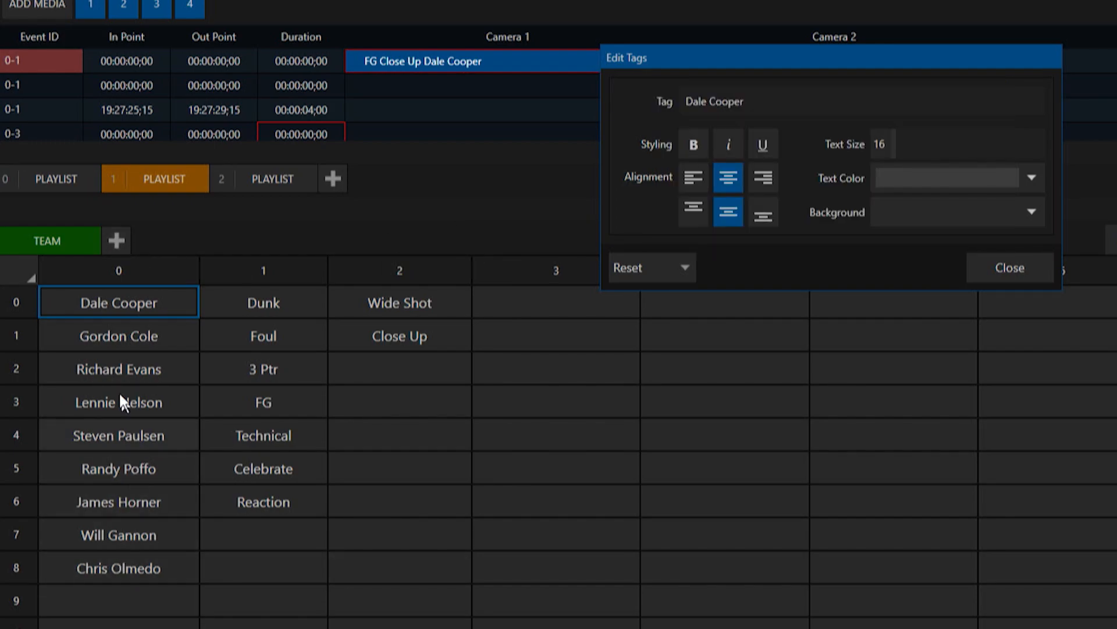
{"action": "mouse_move", "coordinate": [67, 242]}
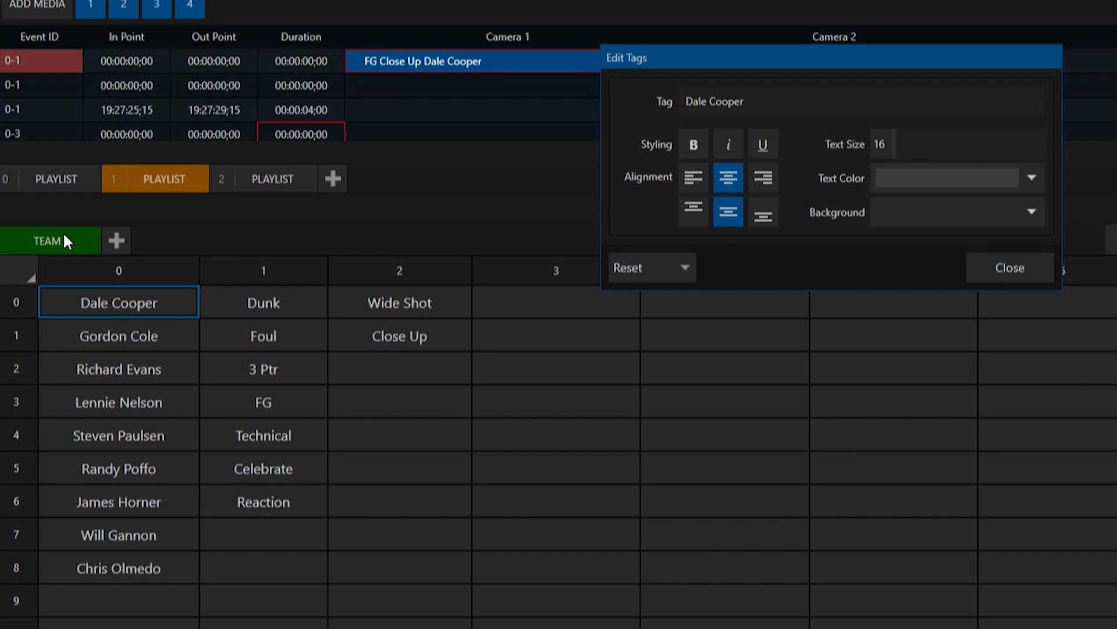
{"action": "mouse_move", "coordinate": [64, 247]}
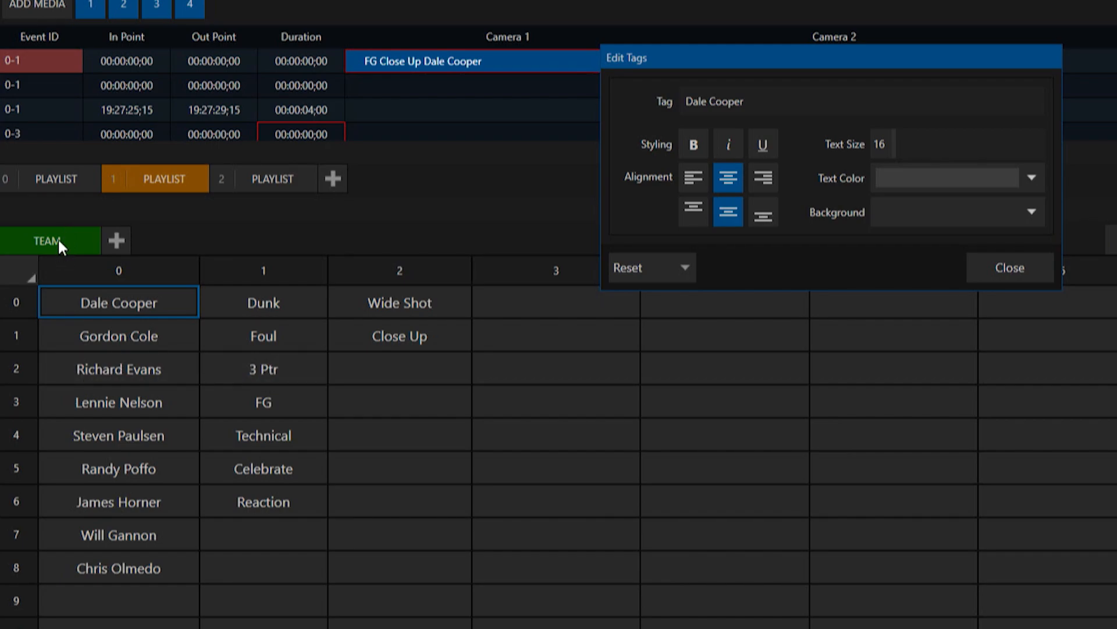
{"action": "right_click", "coordinate": [47, 240]}
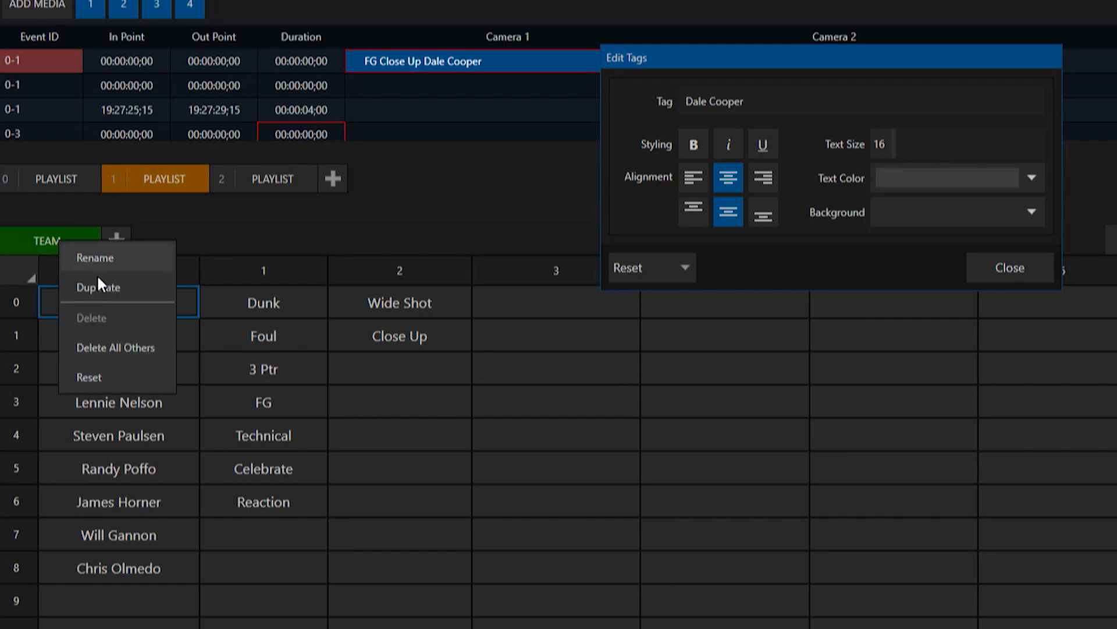
{"action": "left_click", "coordinate": [98, 286]}
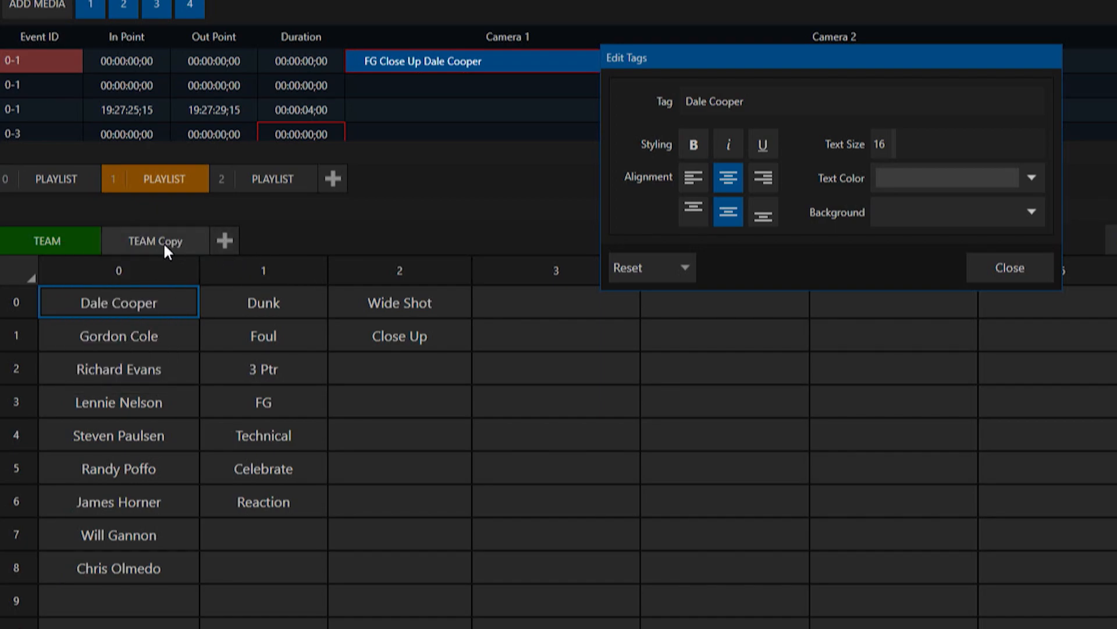
{"action": "left_click", "coordinate": [155, 240]}
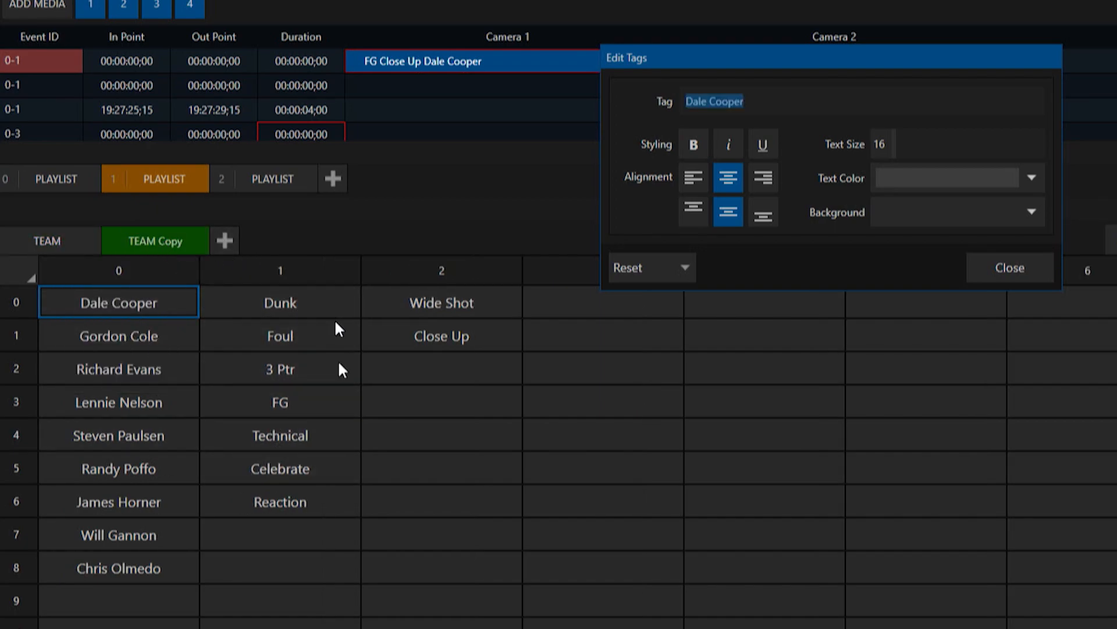
{"action": "left_click", "coordinate": [46, 241]}
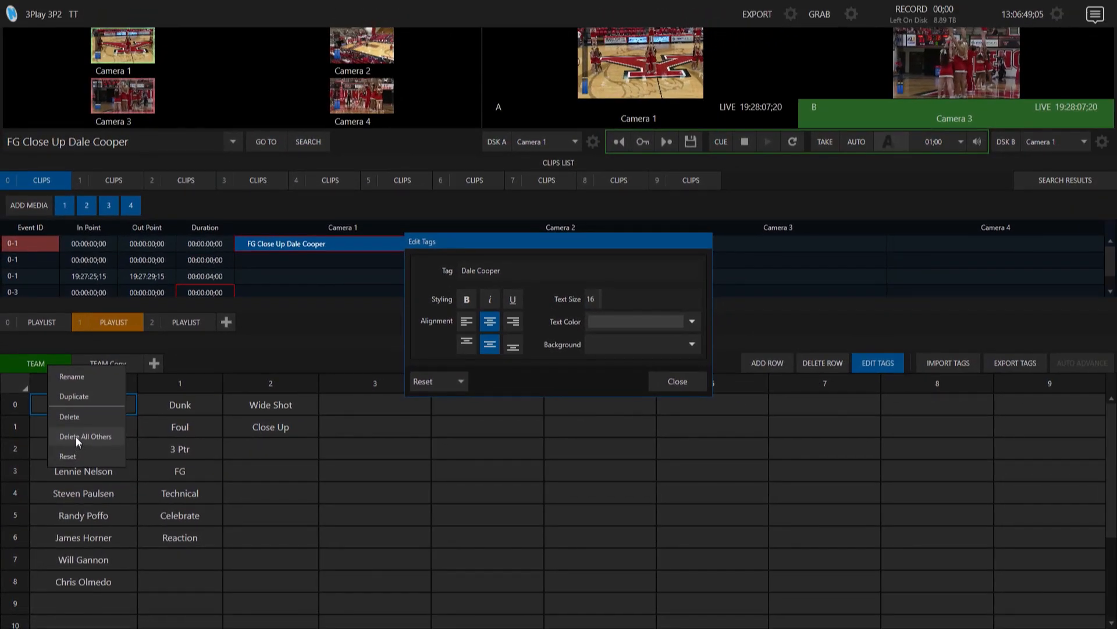
{"action": "left_click", "coordinate": [85, 435]}
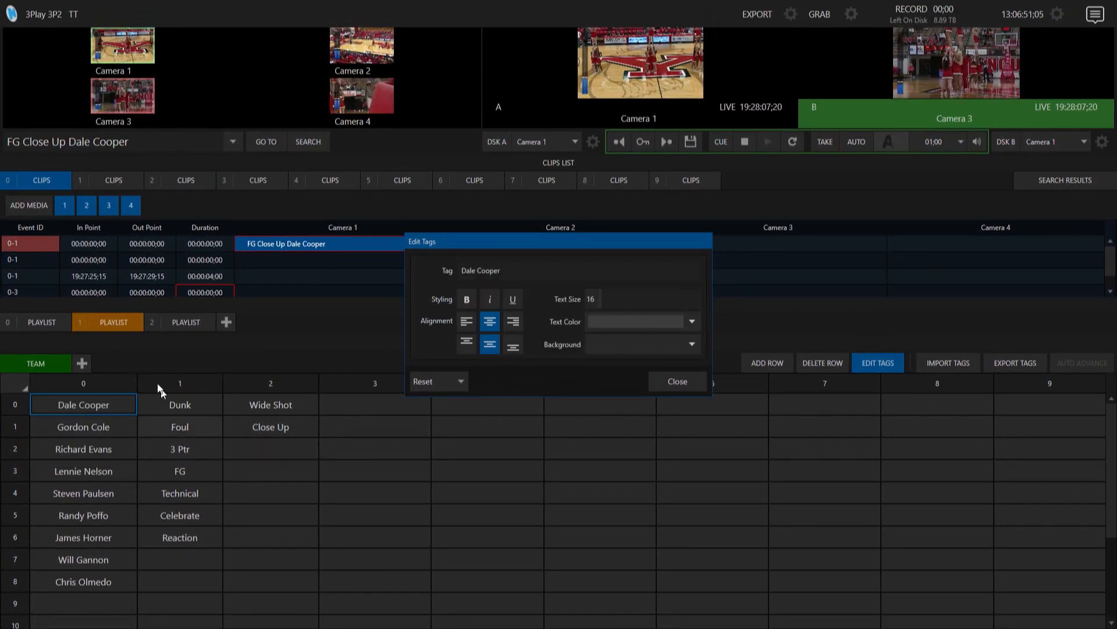
{"action": "mouse_move", "coordinate": [705, 420]}
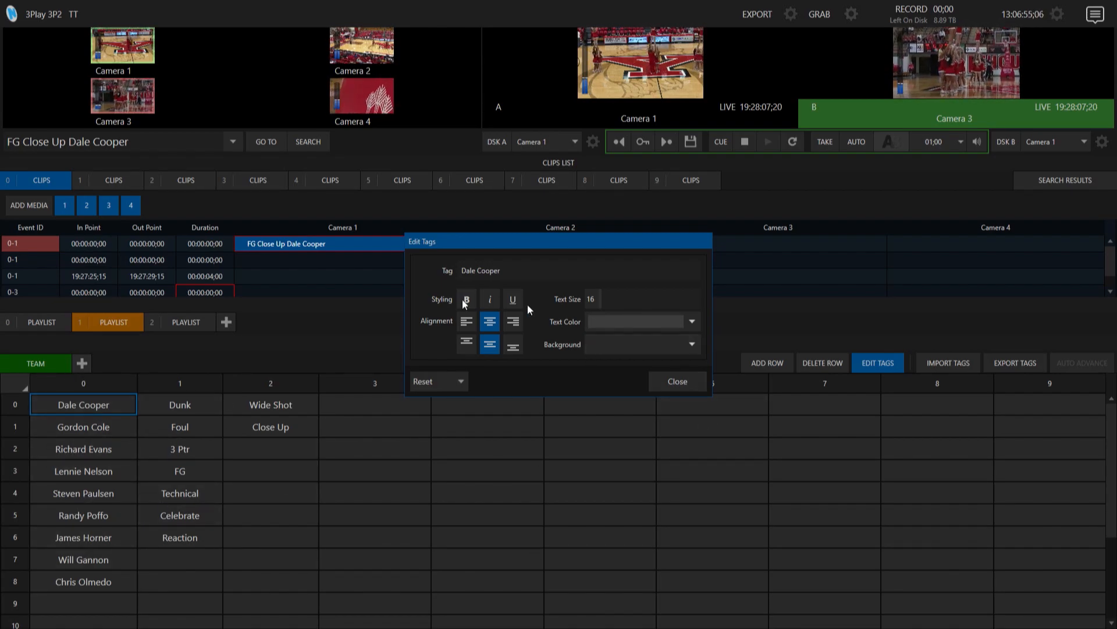
{"action": "left_click", "coordinate": [466, 299]}
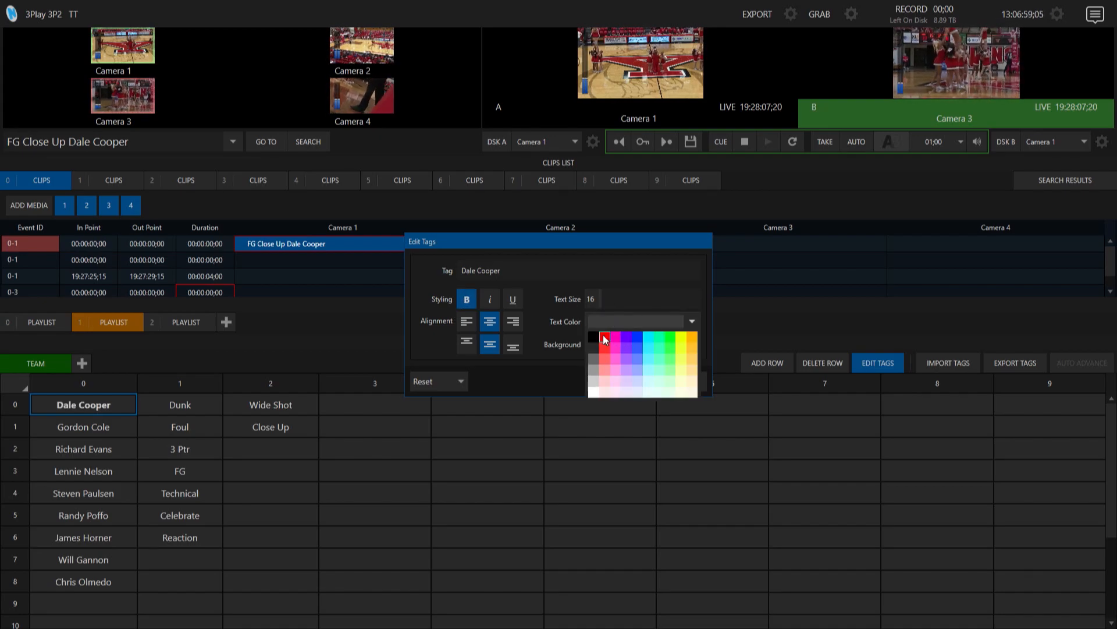
- Give the Dale Cooper tag red text on a blue background and close Edit Tags
{"action": "left_click", "coordinate": [604, 337]}
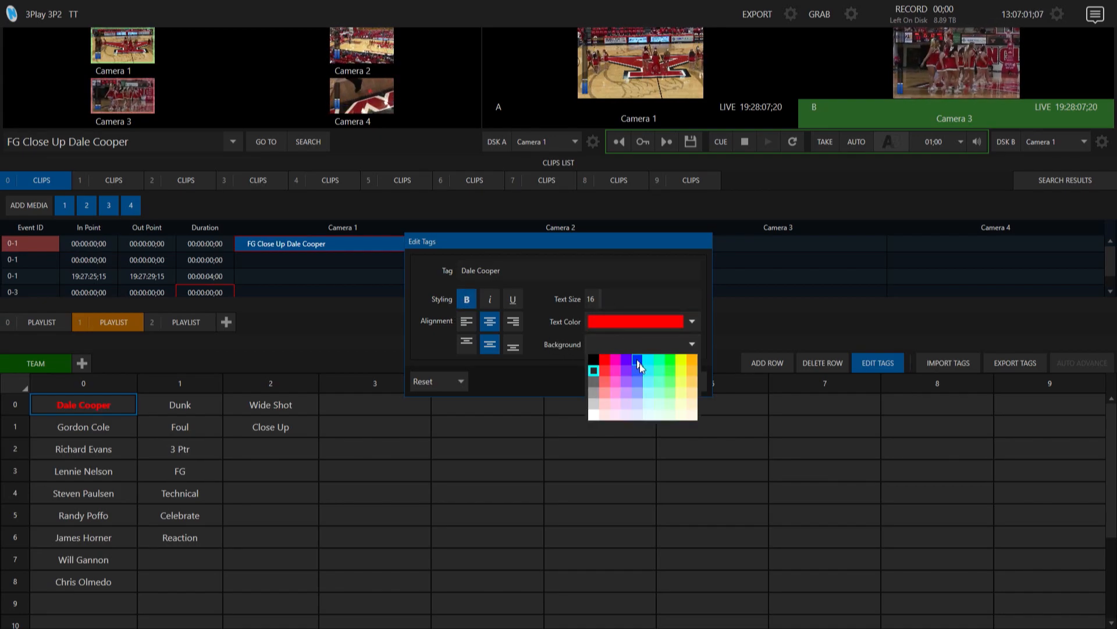
{"action": "left_click", "coordinate": [638, 363]}
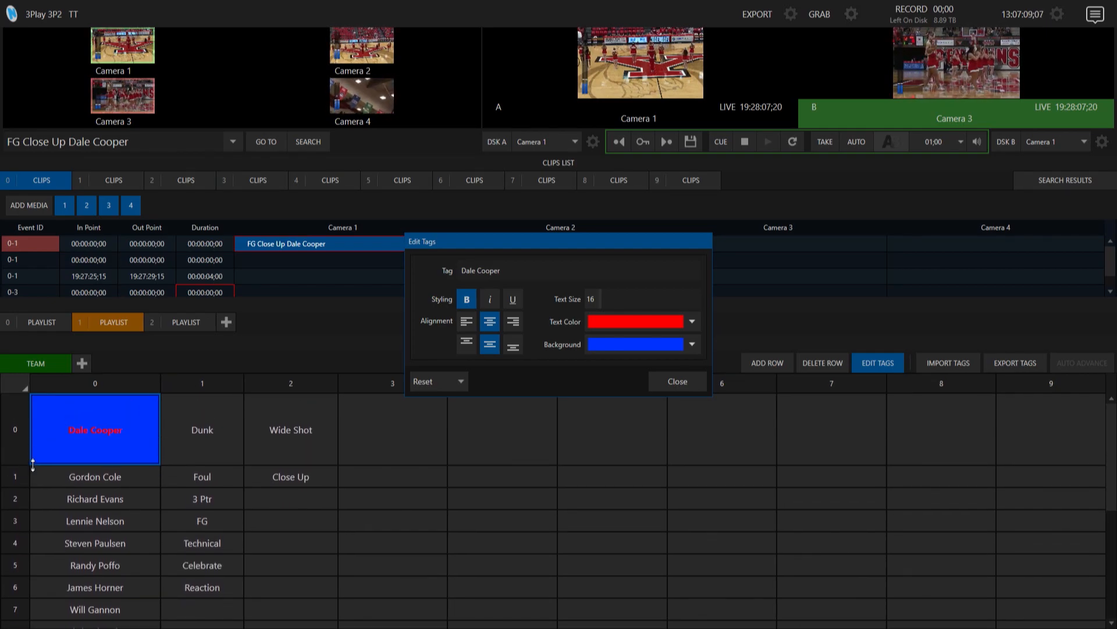
{"action": "left_click", "coordinate": [676, 381]}
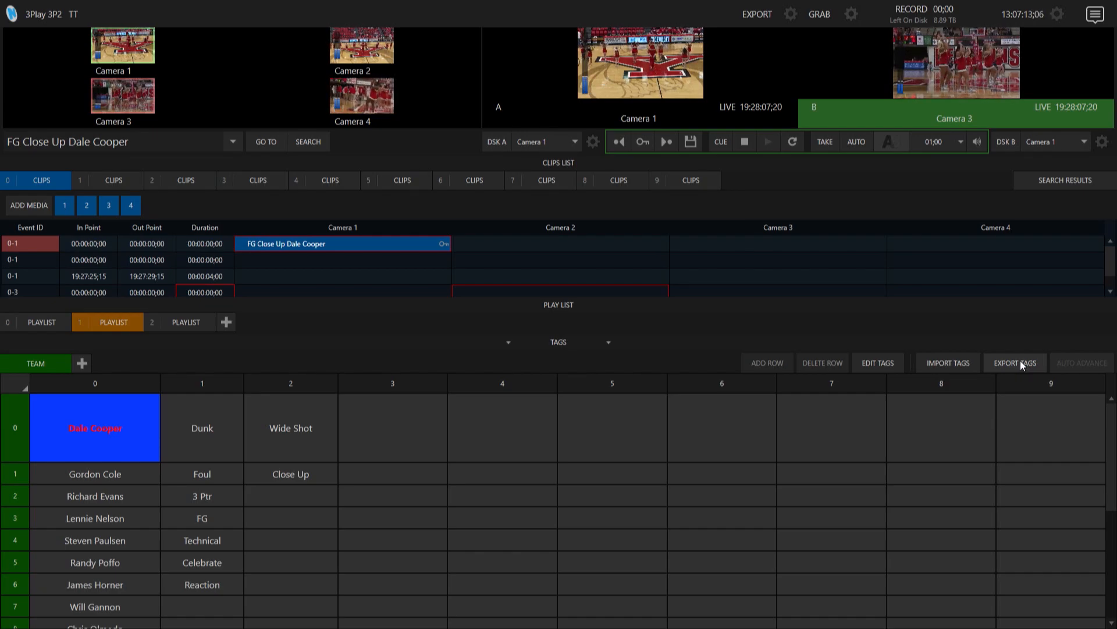
- Export the tag set as CSV + Styling to a file named 'Experiment'
{"action": "left_click", "coordinate": [1015, 363]}
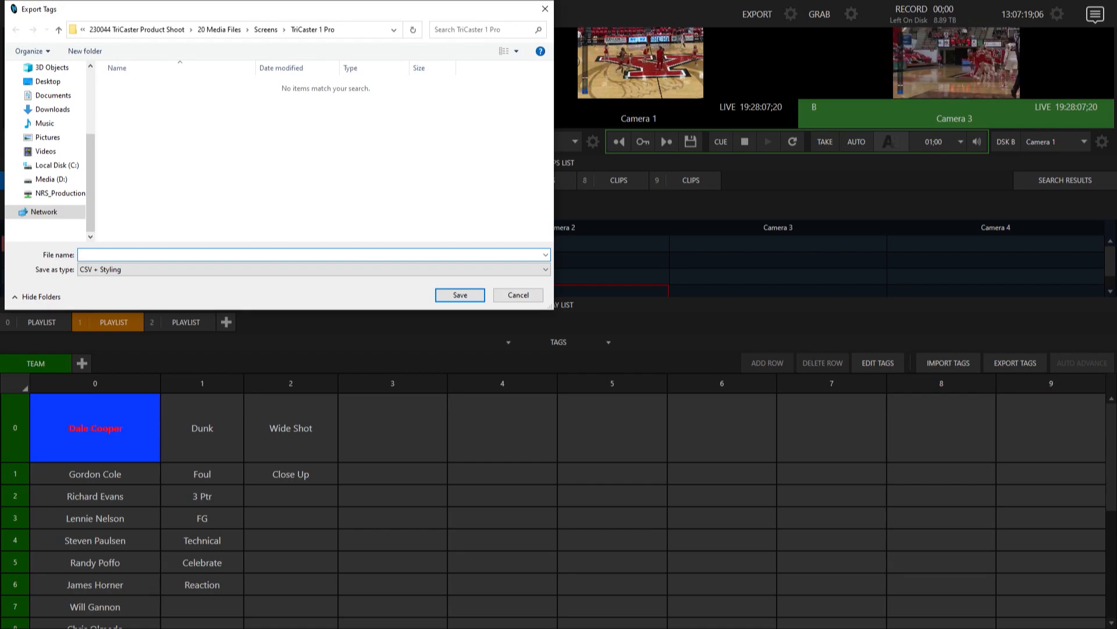
{"action": "type", "text": "Exper"}
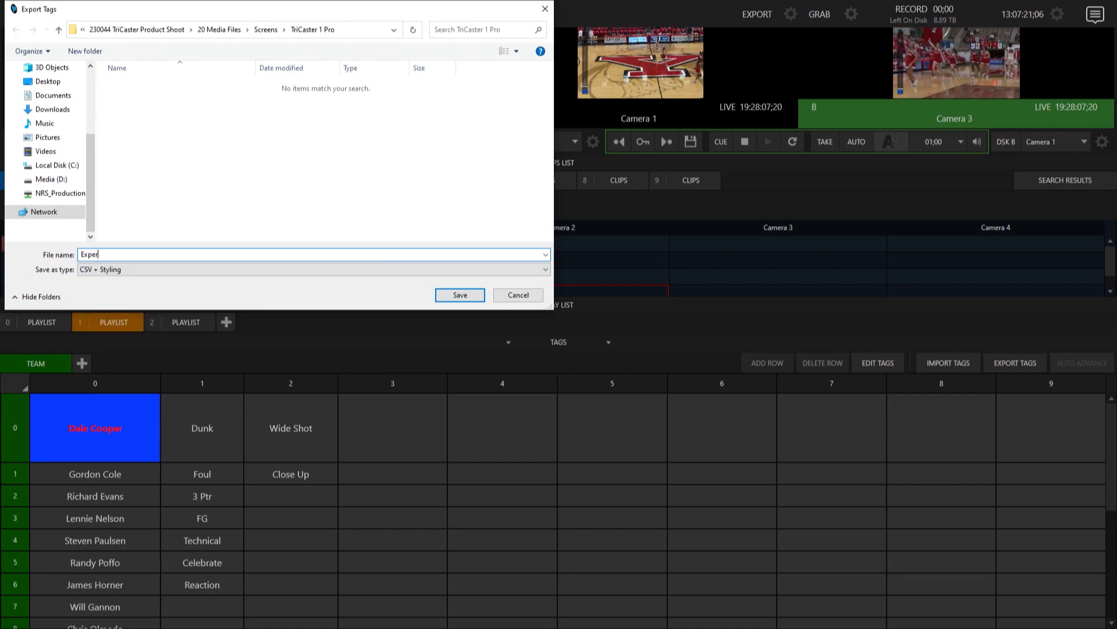
{"action": "type", "text": "iment"}
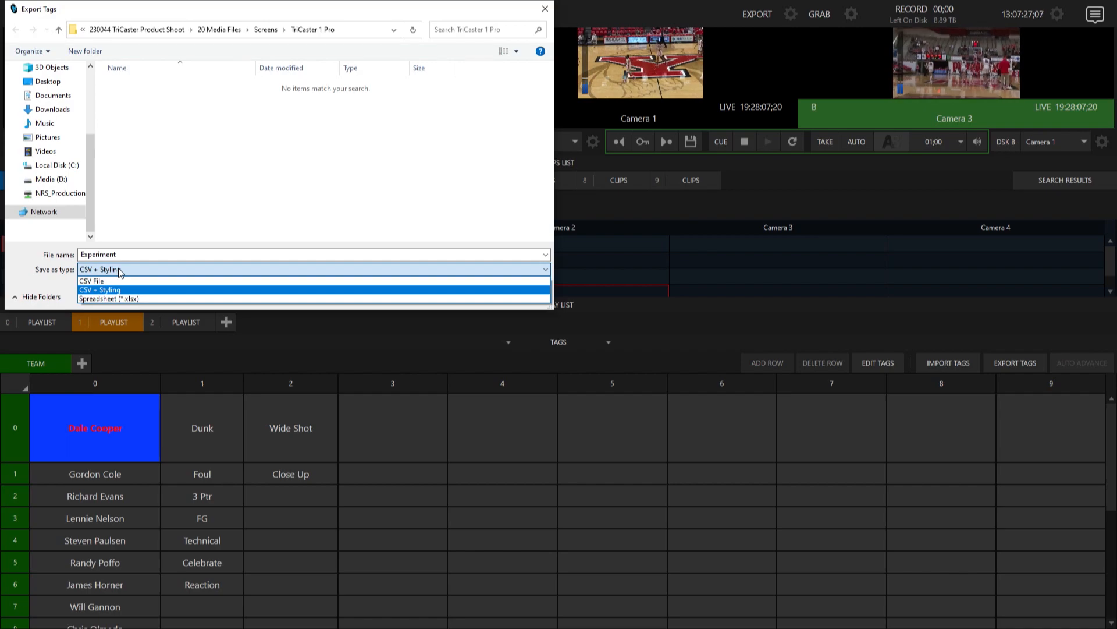
{"action": "mouse_move", "coordinate": [132, 280]}
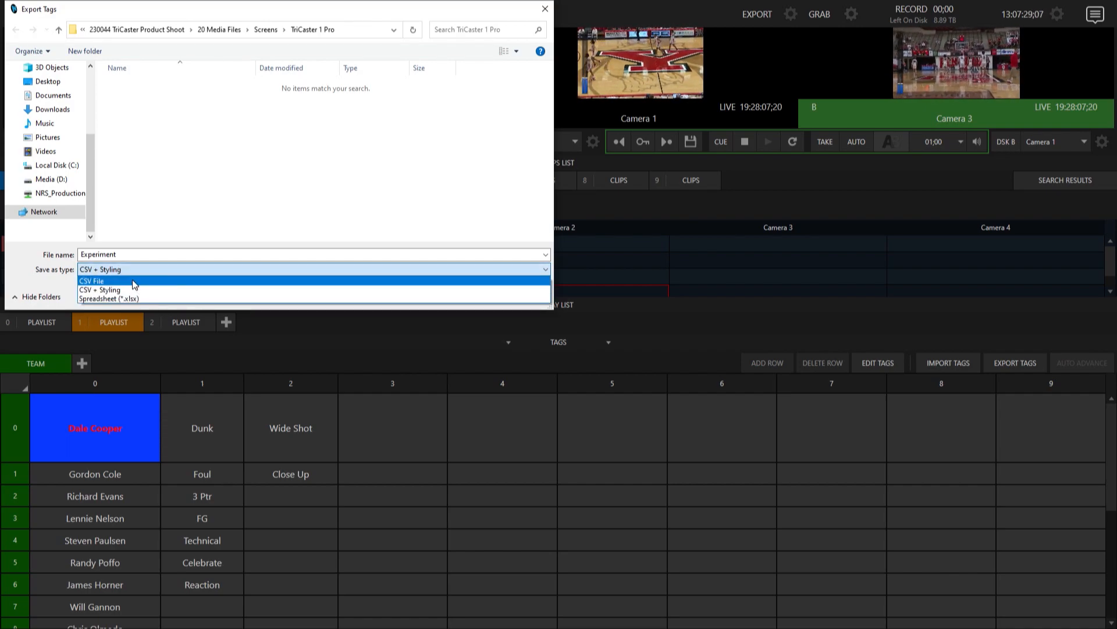
{"action": "left_click", "coordinate": [100, 289]}
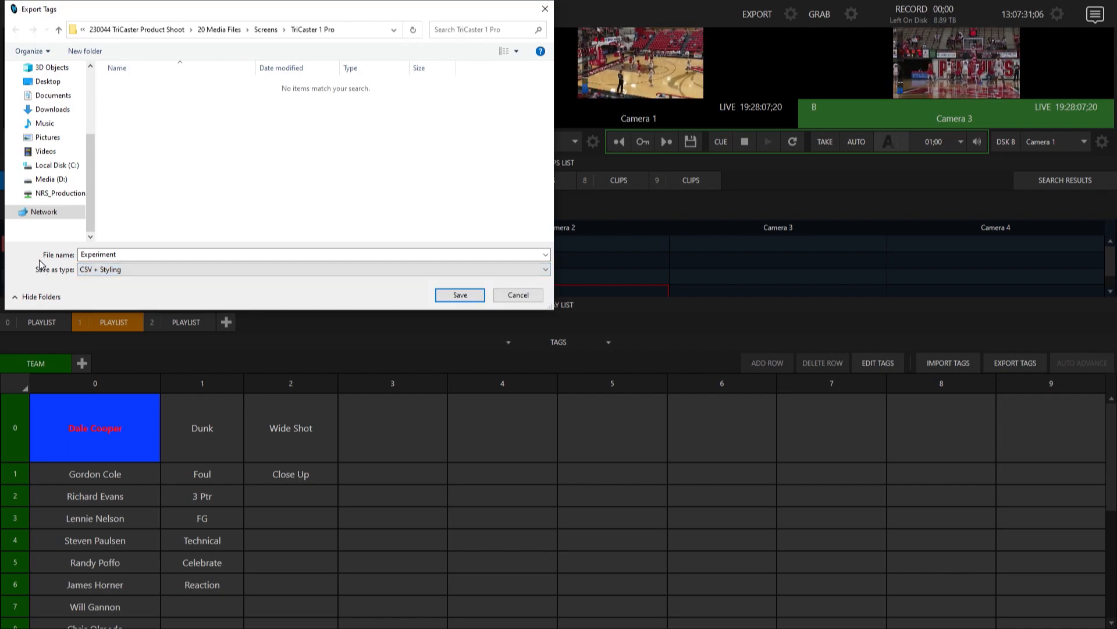
{"action": "mouse_move", "coordinate": [409, 291]}
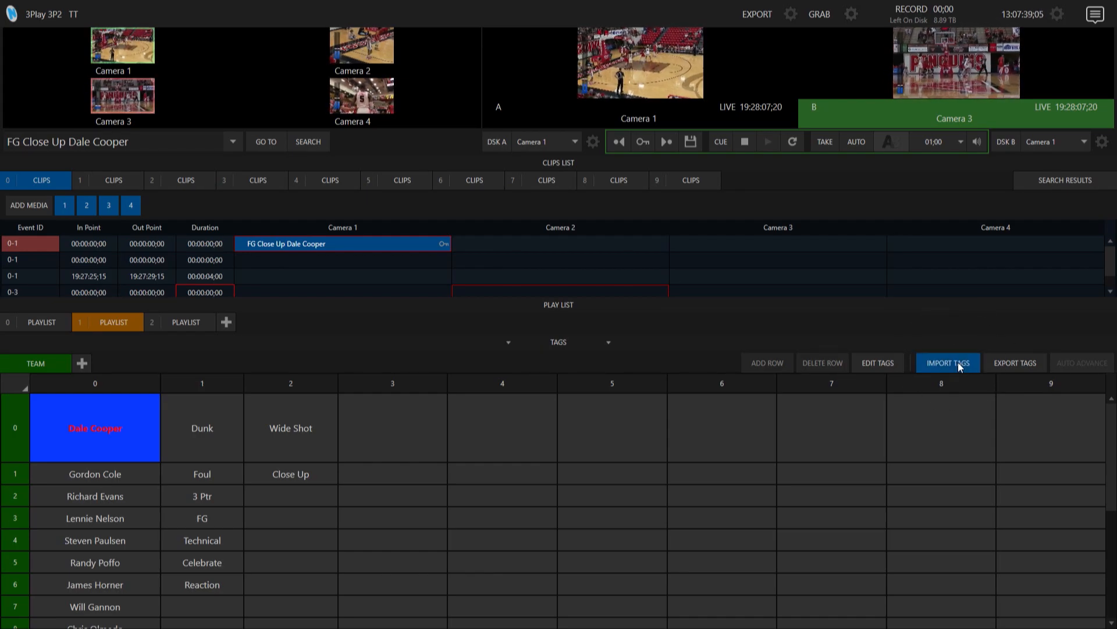
{"action": "left_click", "coordinate": [947, 363]}
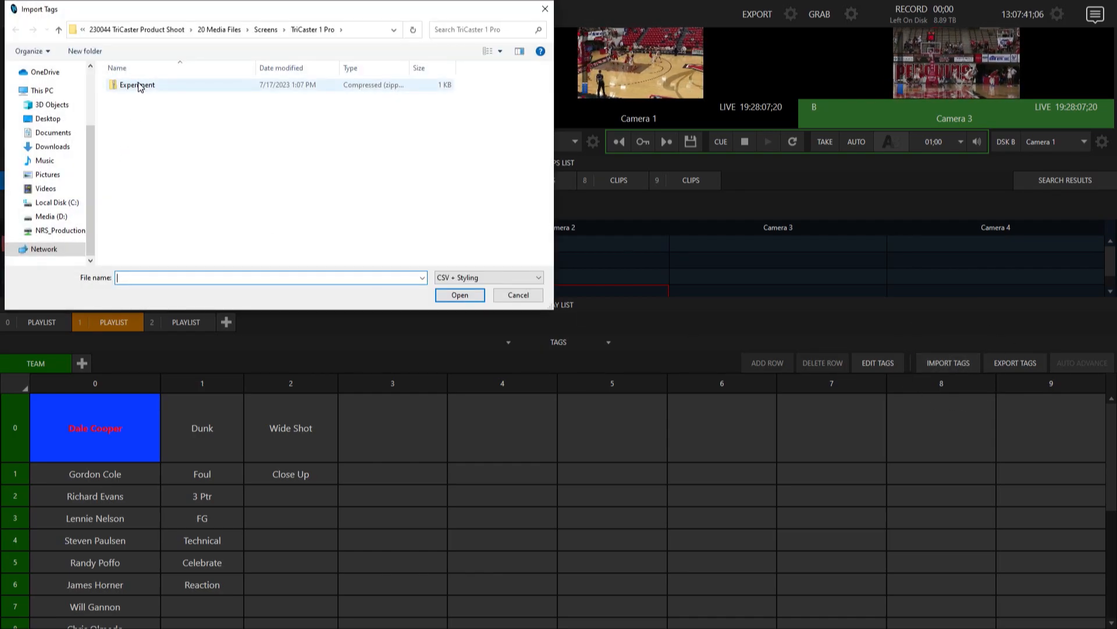
{"action": "mouse_move", "coordinate": [136, 84]}
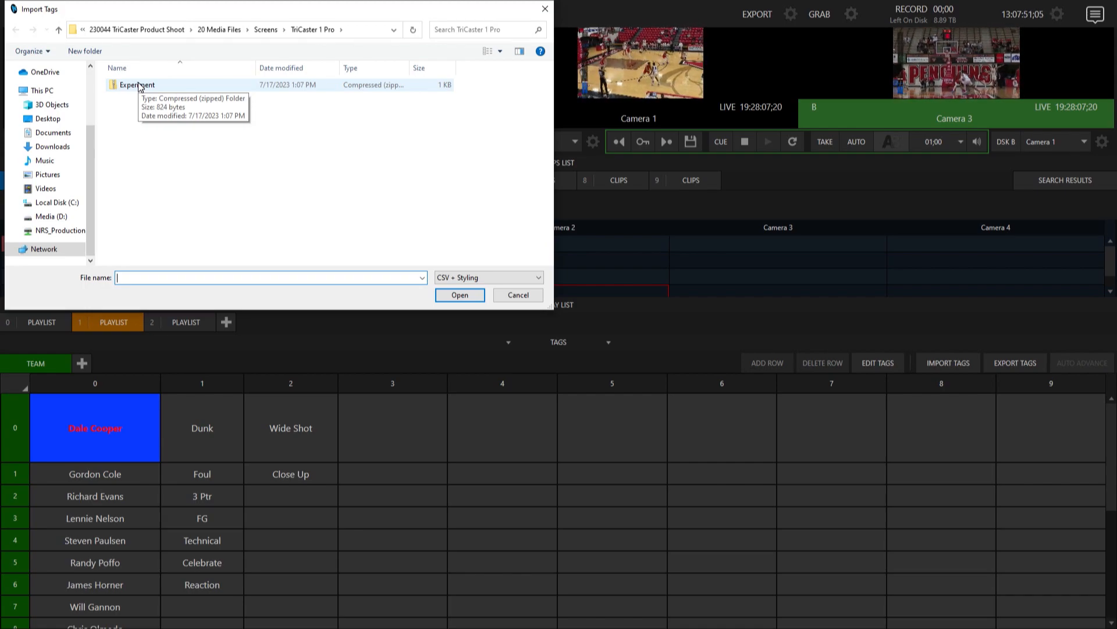
{"action": "mouse_move", "coordinate": [103, 18]}
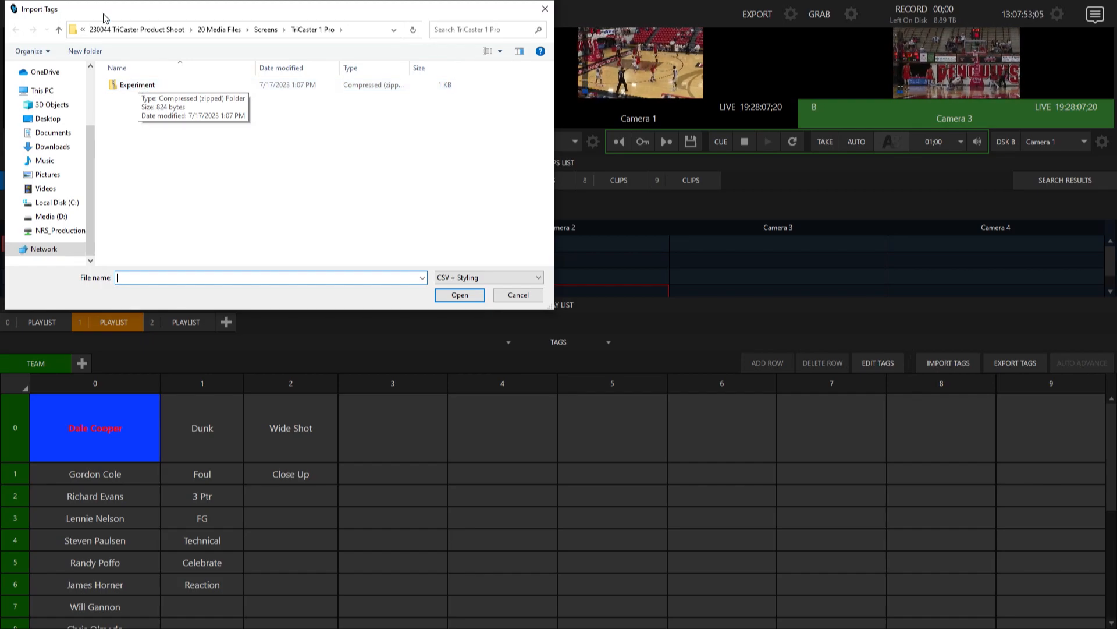
{"action": "left_click", "coordinate": [518, 295]}
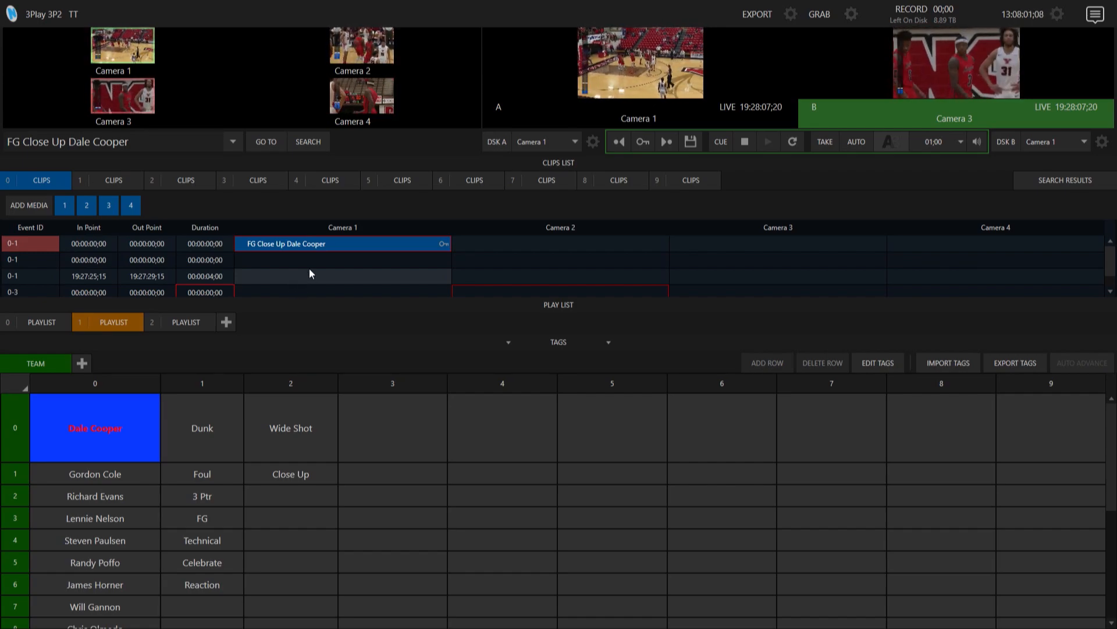
- Label the four-second Camera 1 clip 'Dale Cooper 3 Ptr Wide Shot' using tags
{"action": "left_click", "coordinate": [342, 276]}
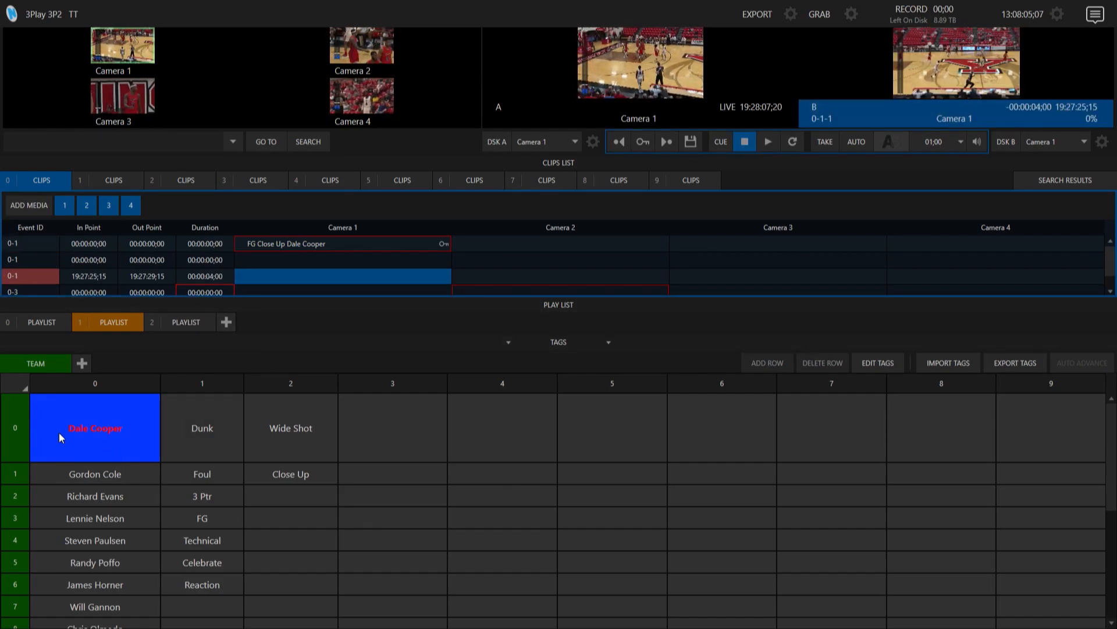
{"action": "left_click", "coordinate": [94, 428]}
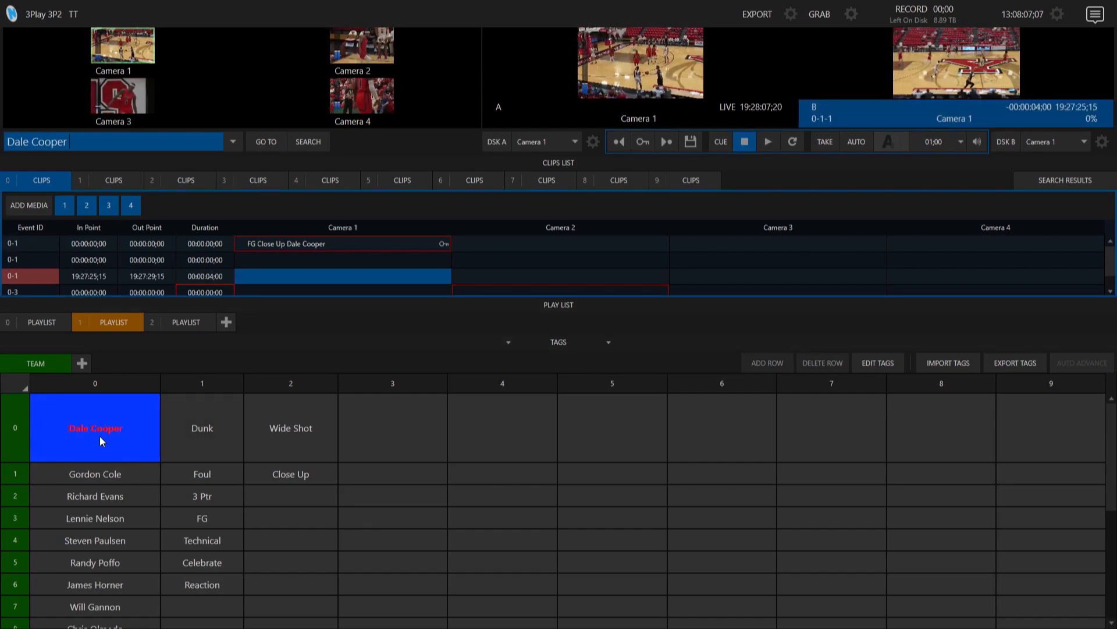
{"action": "left_click", "coordinate": [202, 495]}
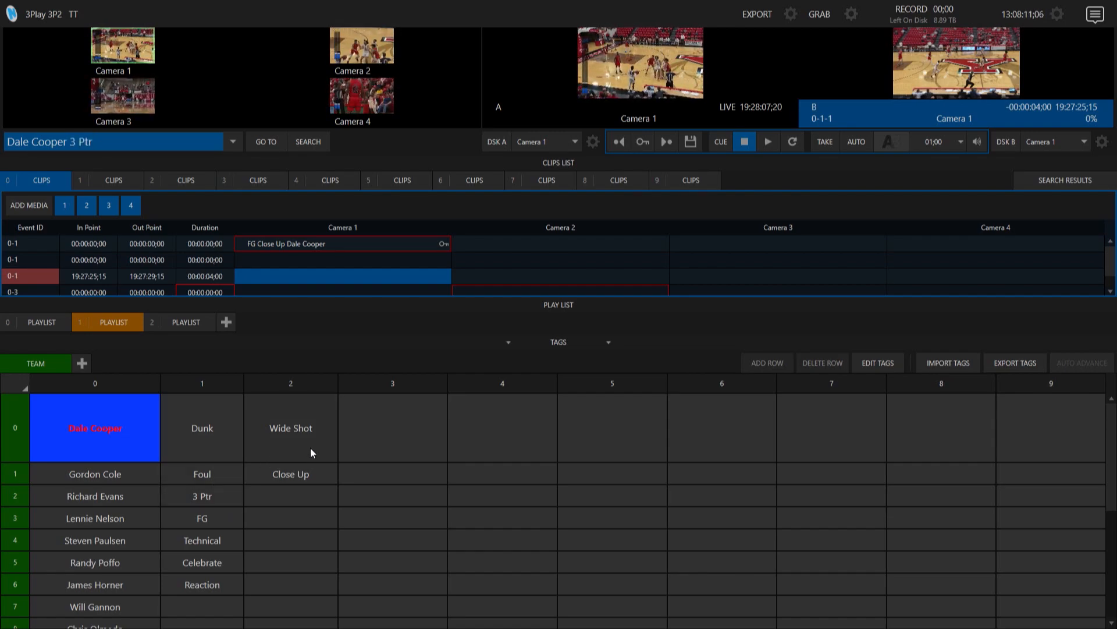
{"action": "left_click", "coordinate": [290, 427]}
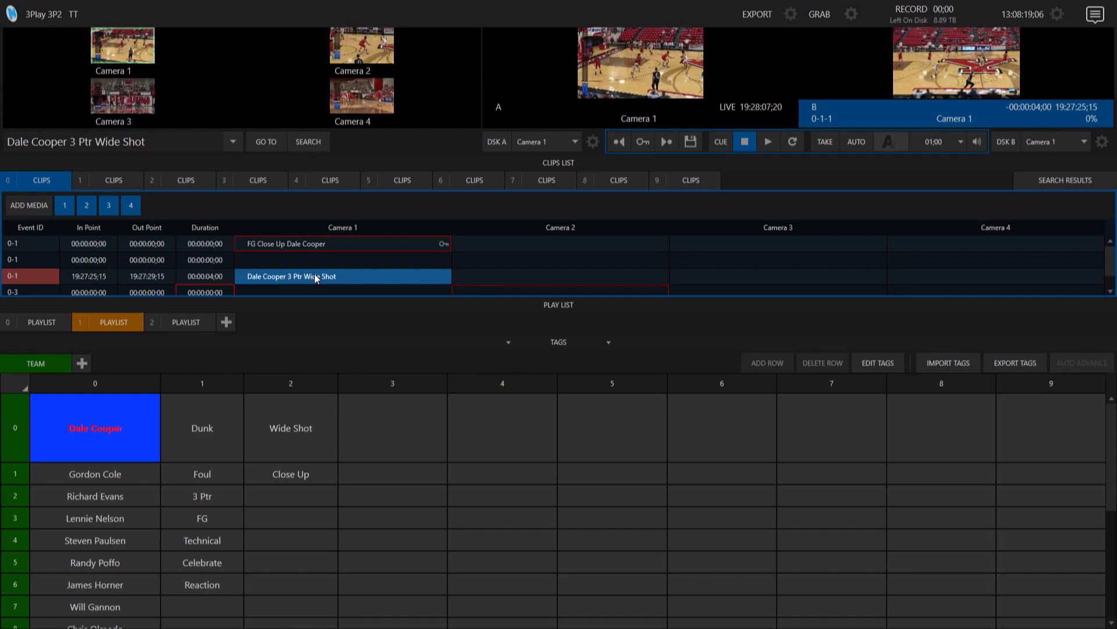
{"action": "mouse_move", "coordinate": [407, 387]}
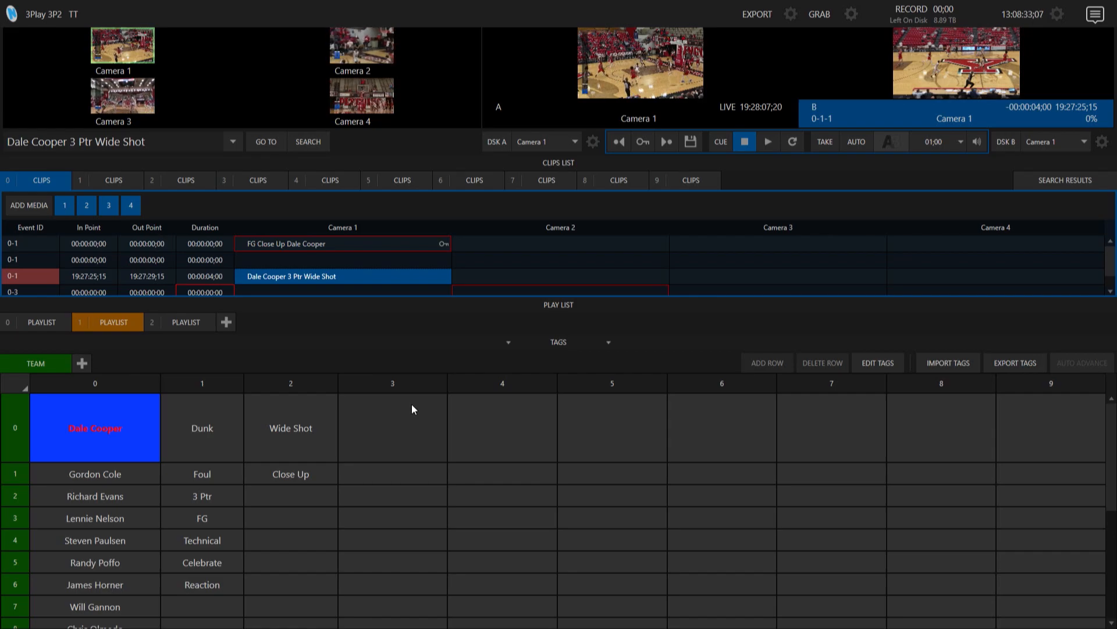
{"action": "mouse_move", "coordinate": [644, 395]}
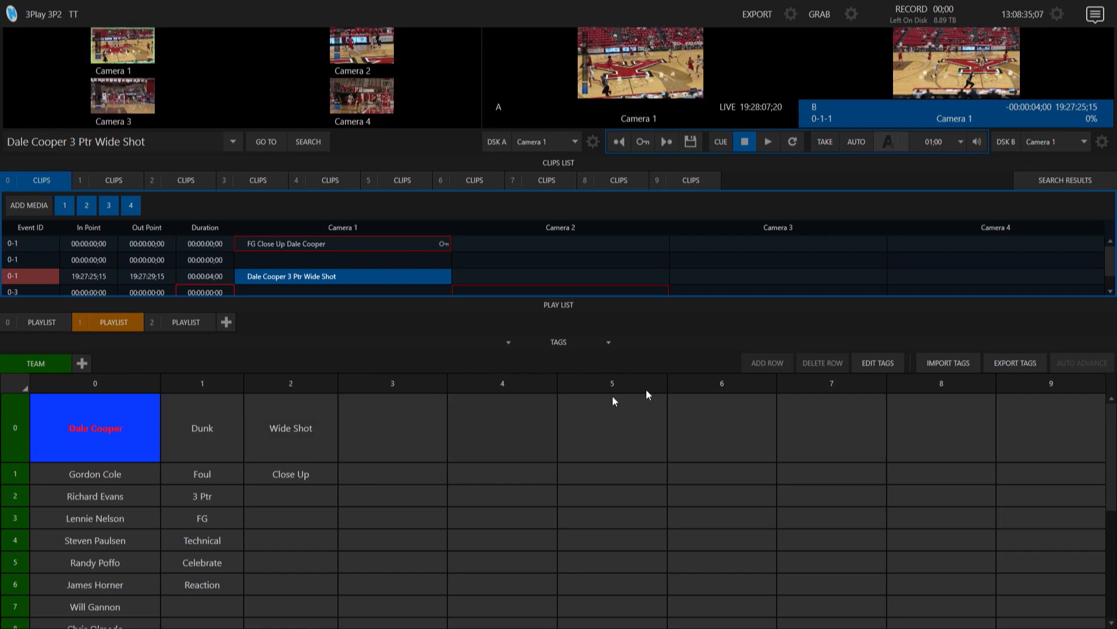
- Enter a new '[*EXPORT*]' tag in an empty cell of the tag grid
{"action": "left_click", "coordinate": [877, 363]}
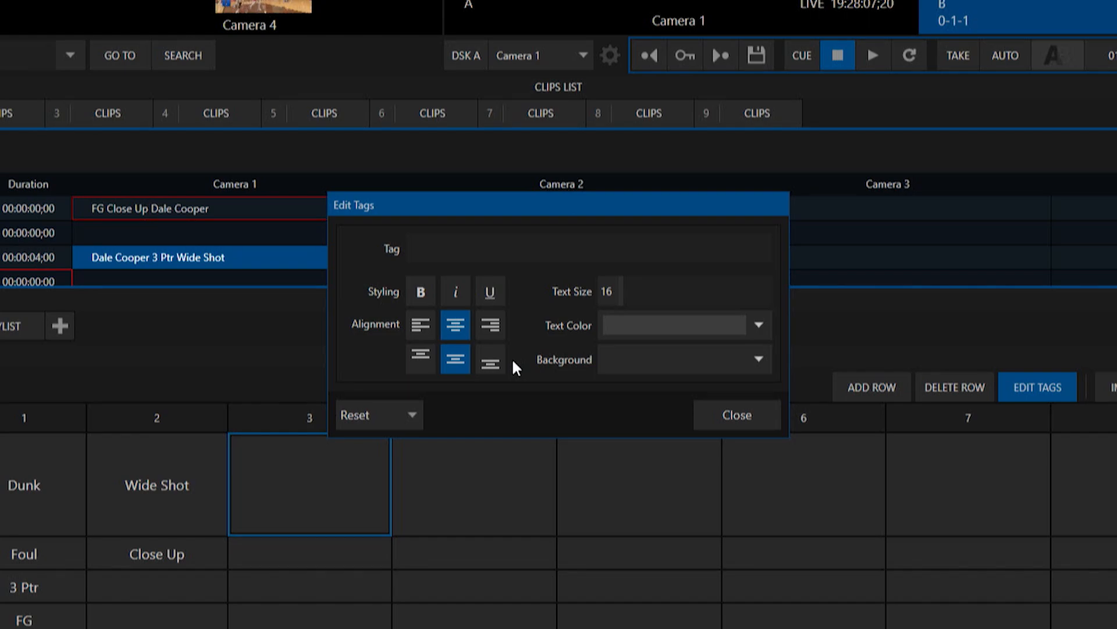
{"action": "type", "text": "["}
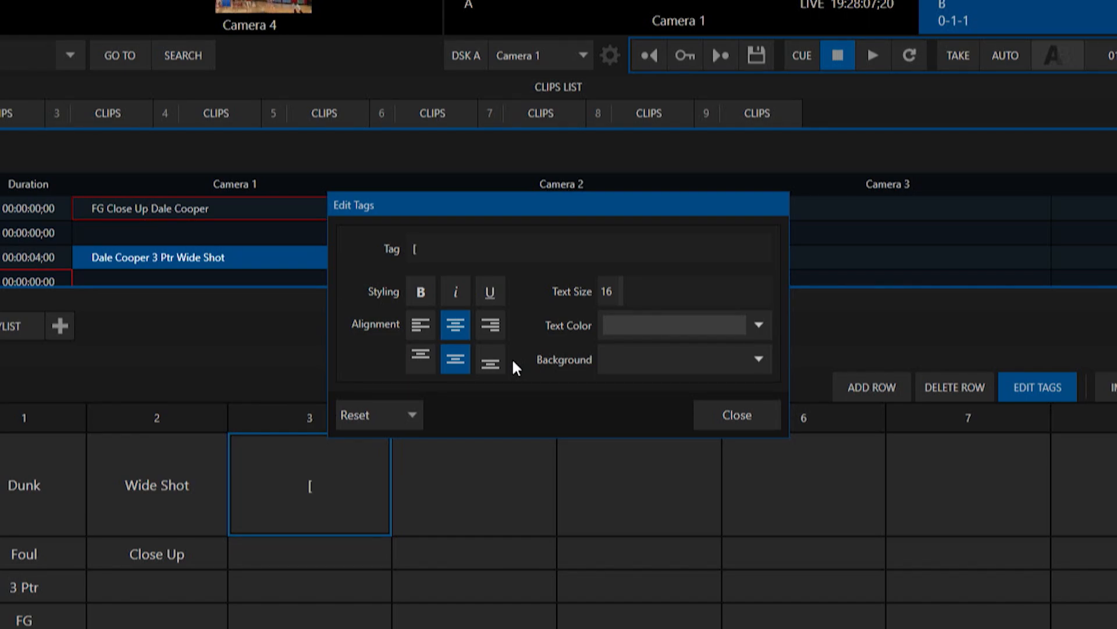
{"action": "type", "text": "*"}
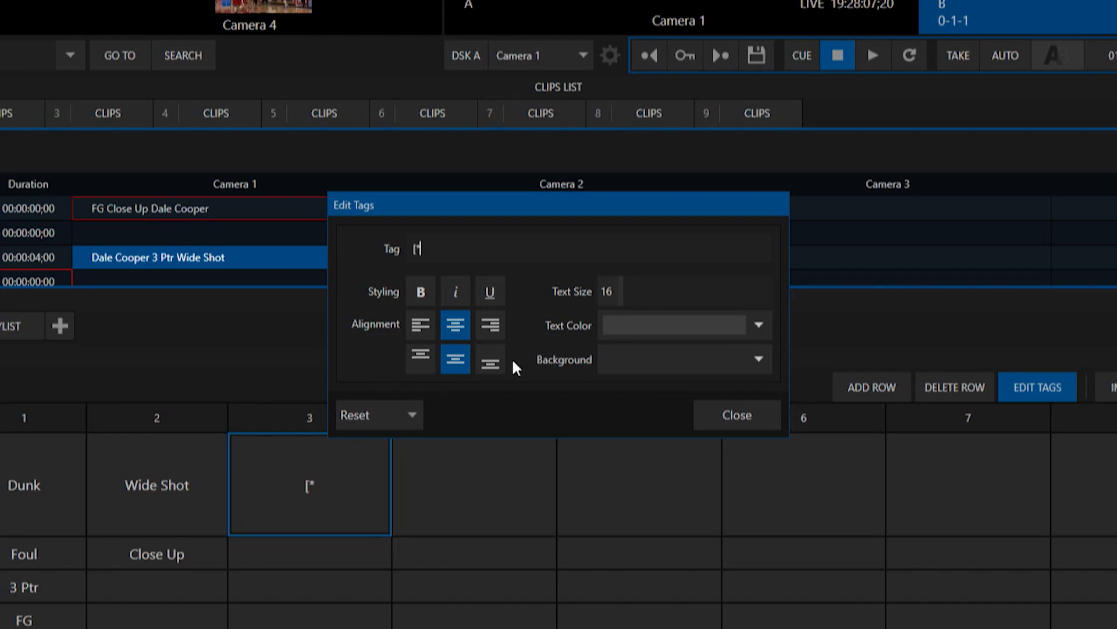
{"action": "type", "text": "E"}
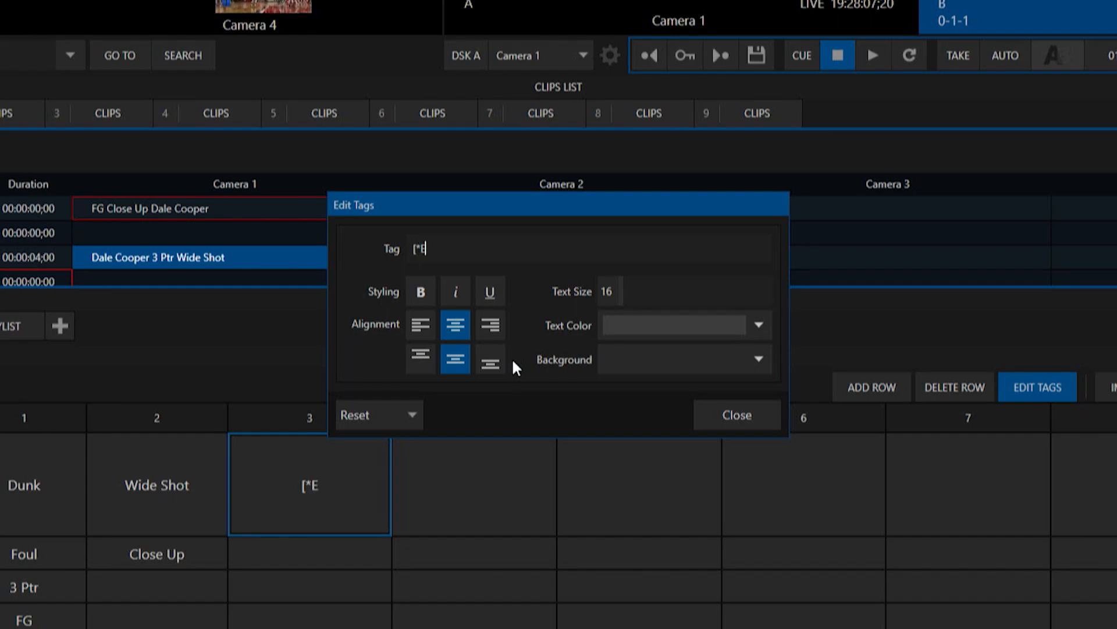
{"action": "type", "text": "XPORT"}
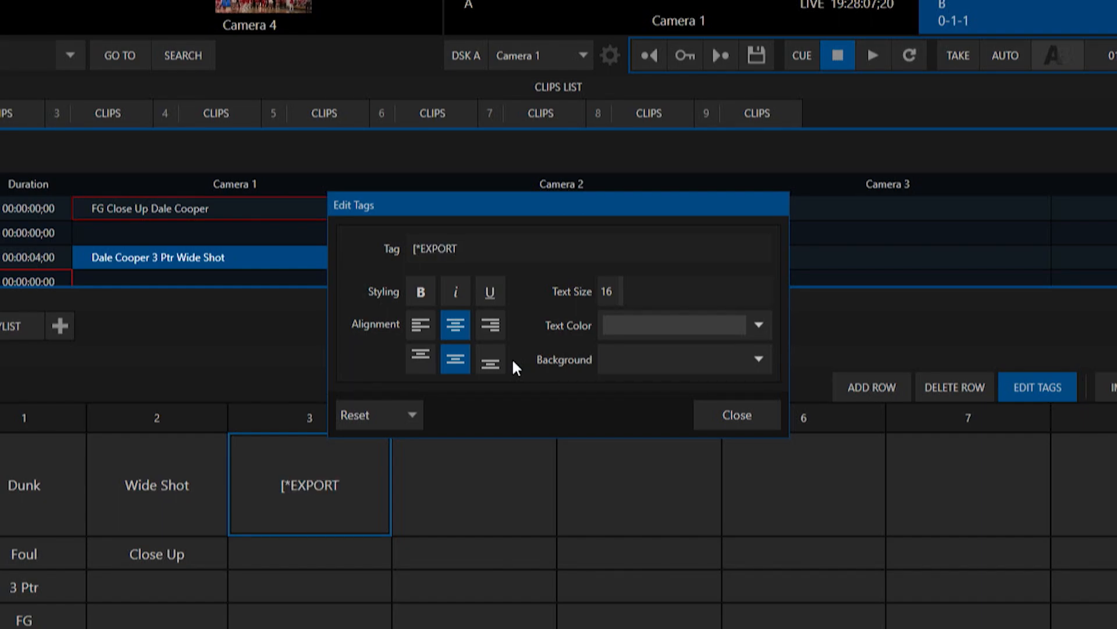
{"action": "type", "text": "*"}
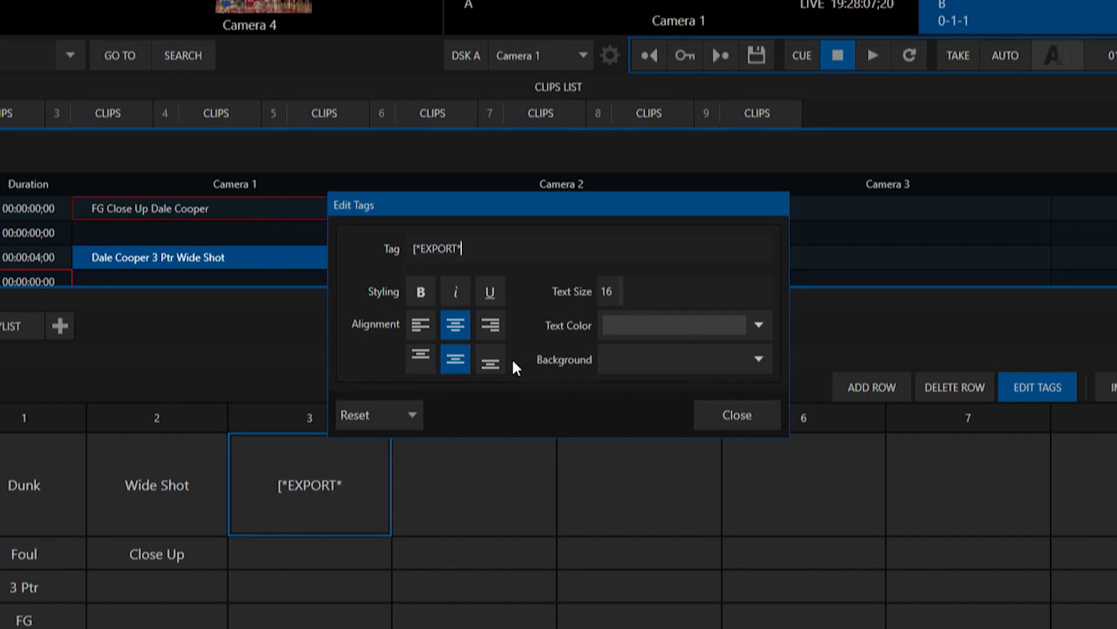
{"action": "type", "text": "]"}
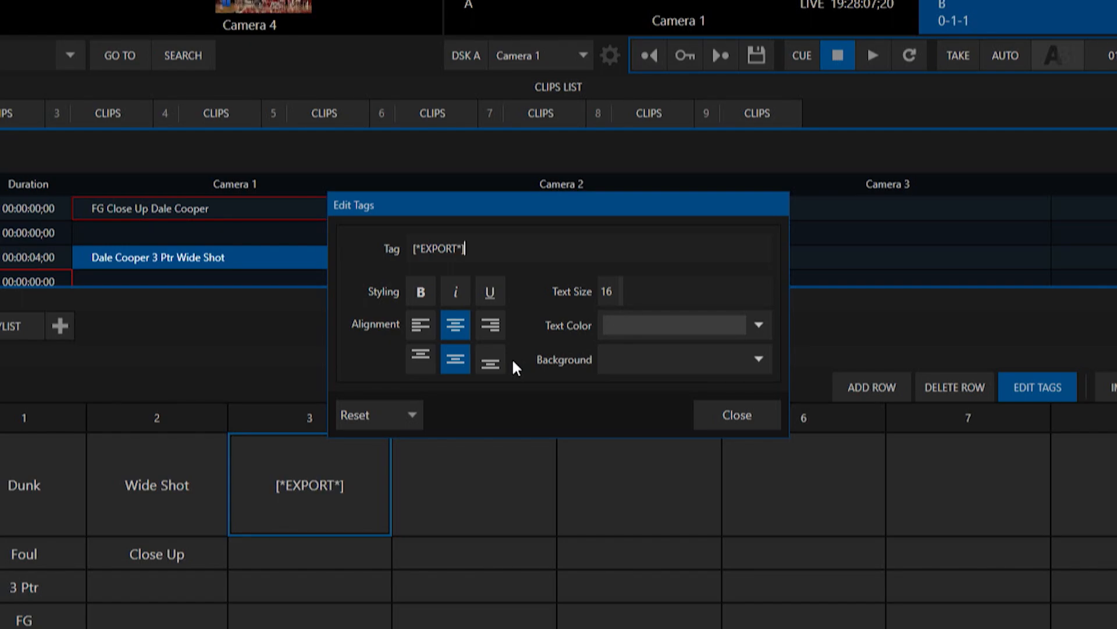
{"action": "left_click", "coordinate": [309, 552]}
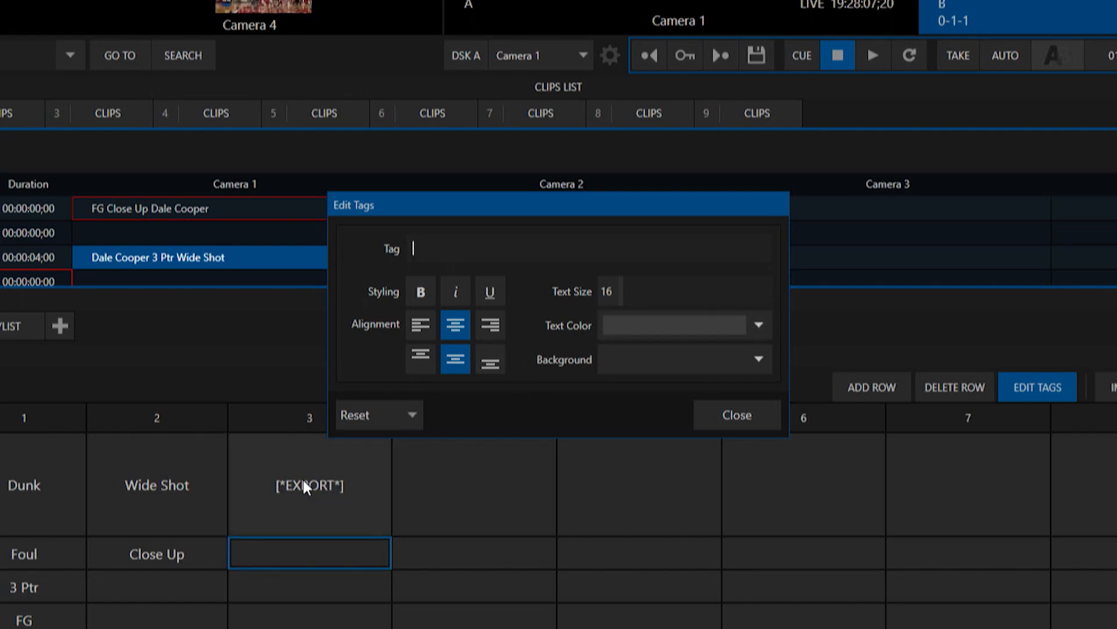
- Set the [*EXPORT*] tag's text colour to red and close the tag editor
{"action": "left_click", "coordinate": [758, 325]}
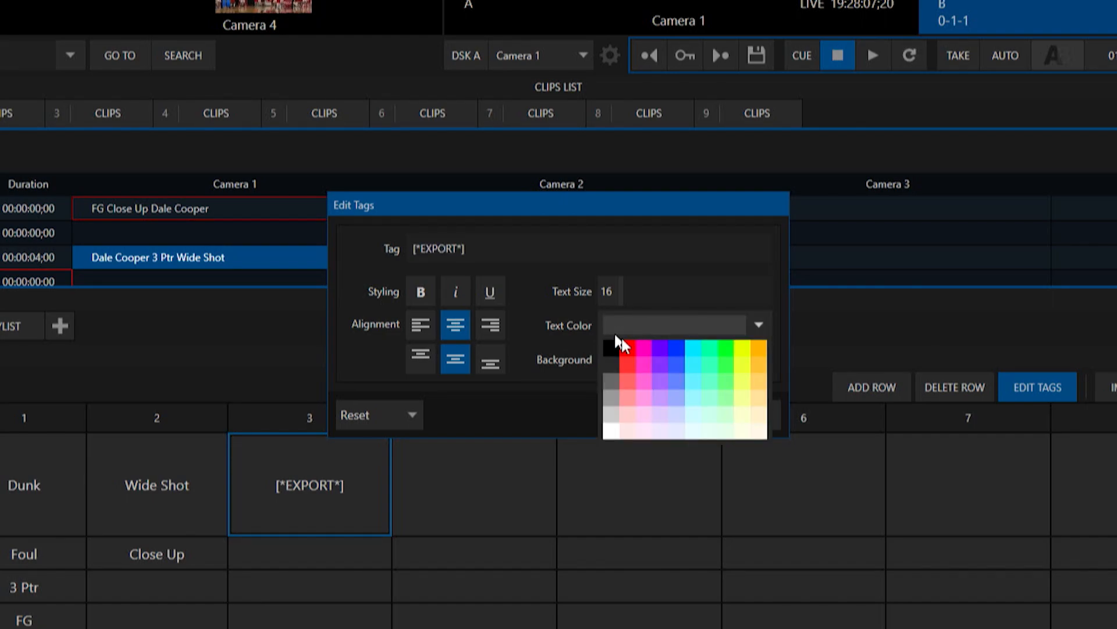
{"action": "left_click", "coordinate": [622, 344]}
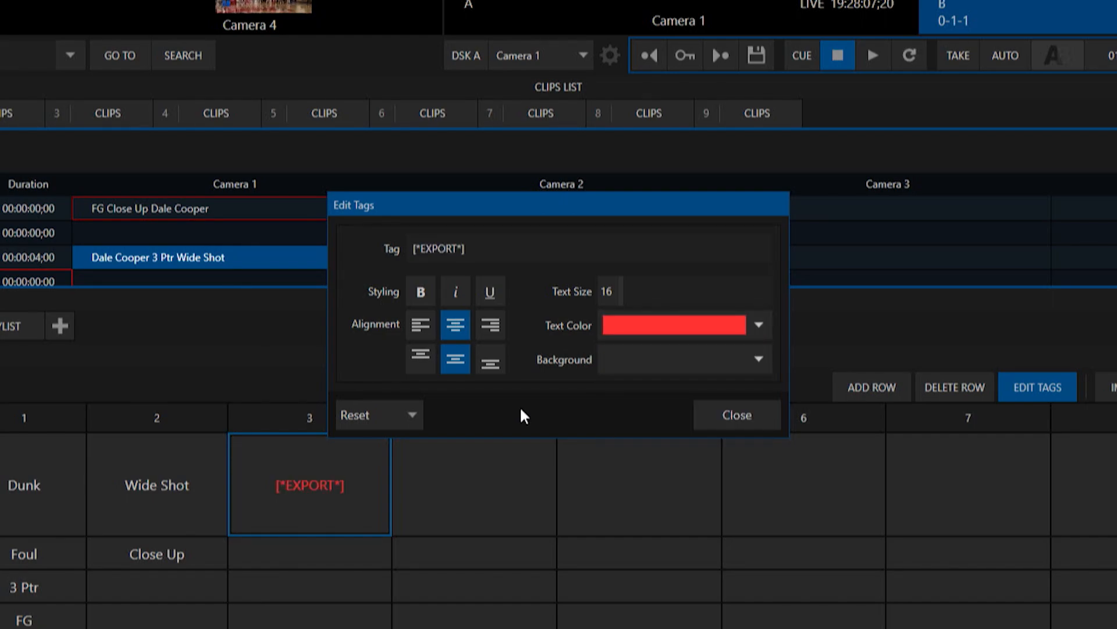
{"action": "left_click", "coordinate": [736, 415]}
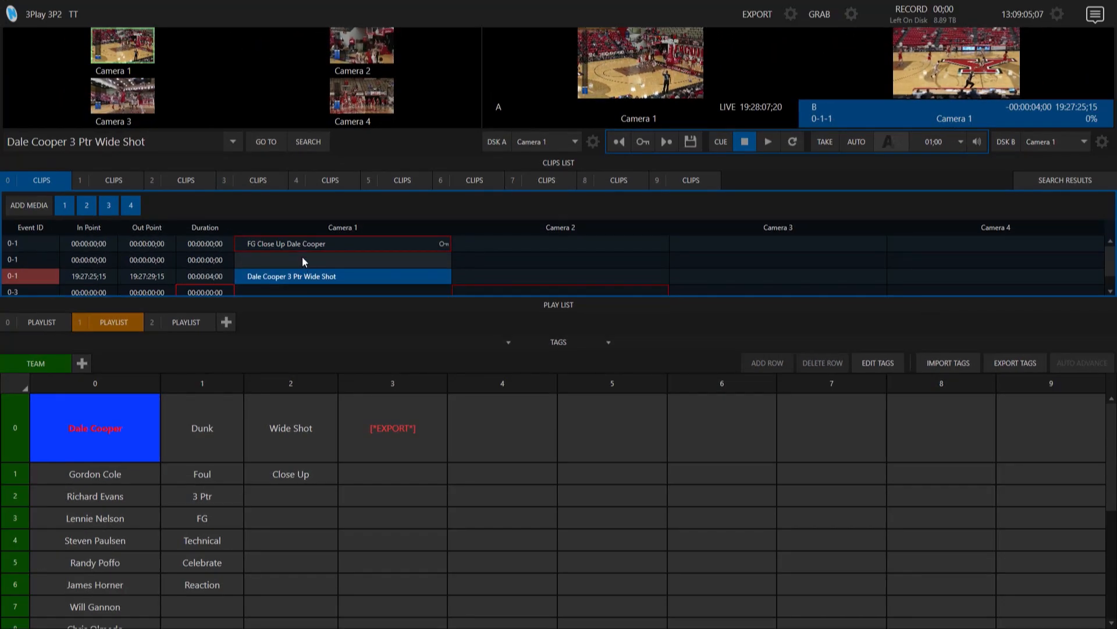
{"action": "mouse_move", "coordinate": [755, 259]}
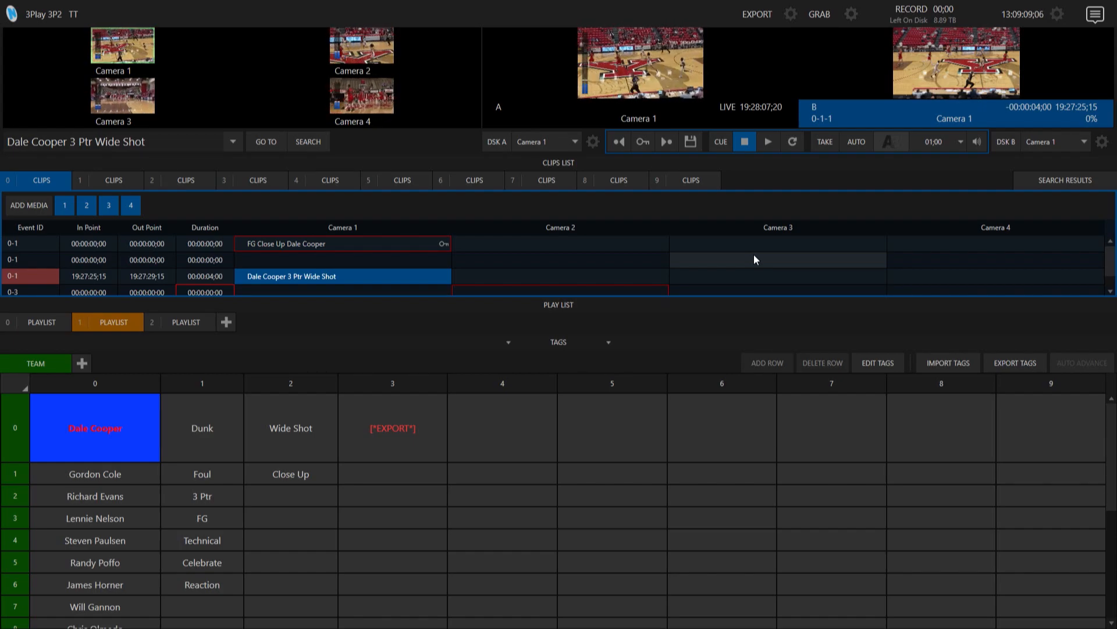
{"action": "left_click", "coordinate": [778, 260]}
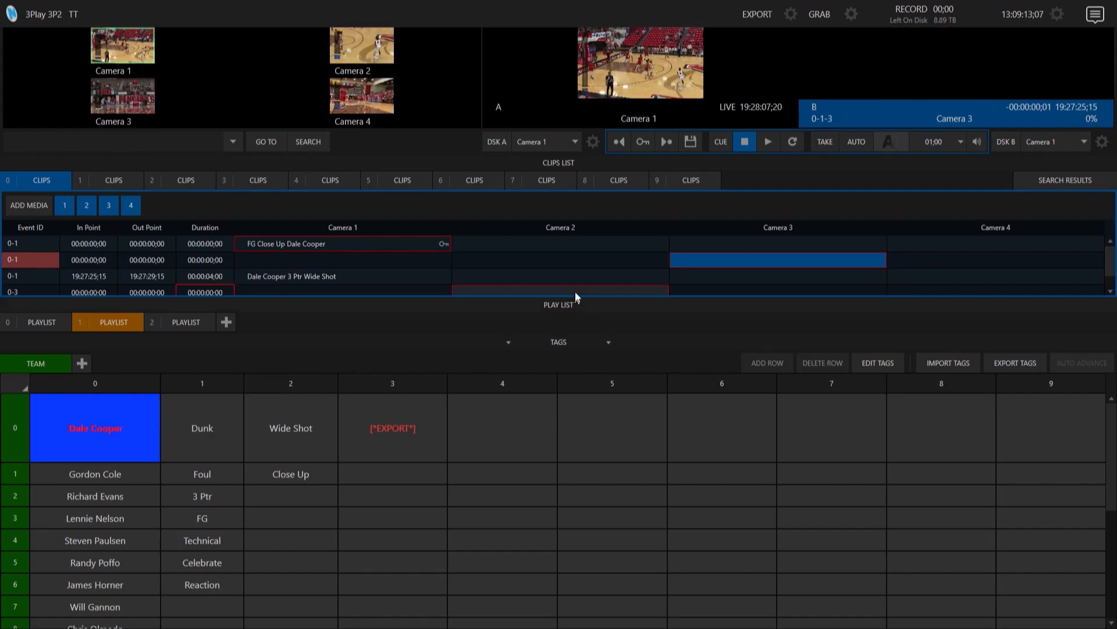
{"action": "left_click", "coordinate": [560, 260]}
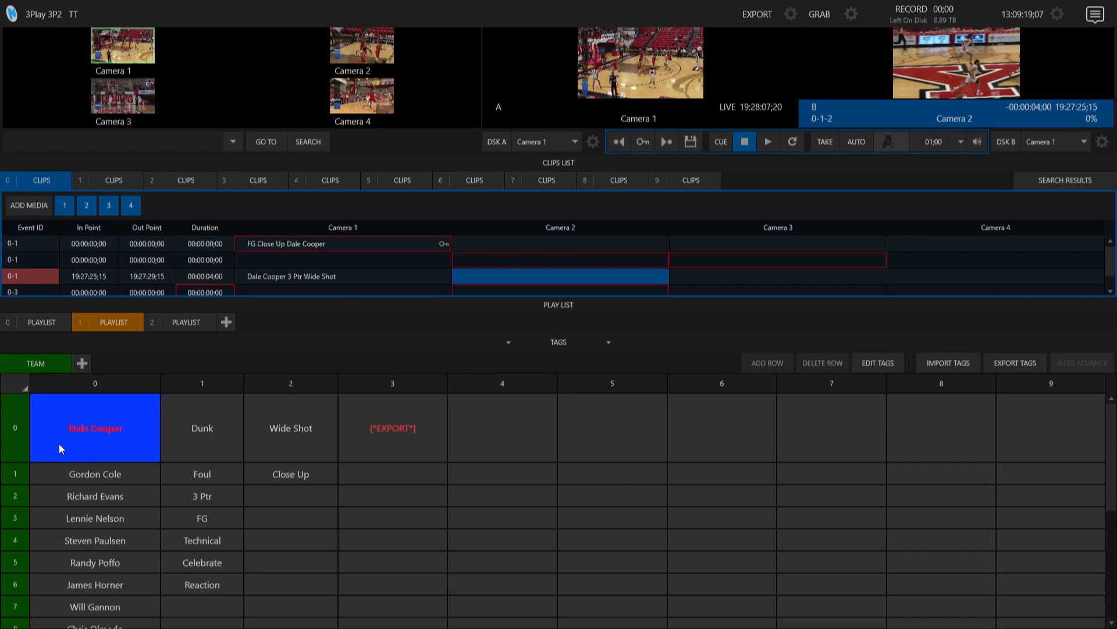
{"action": "mouse_move", "coordinate": [107, 468]}
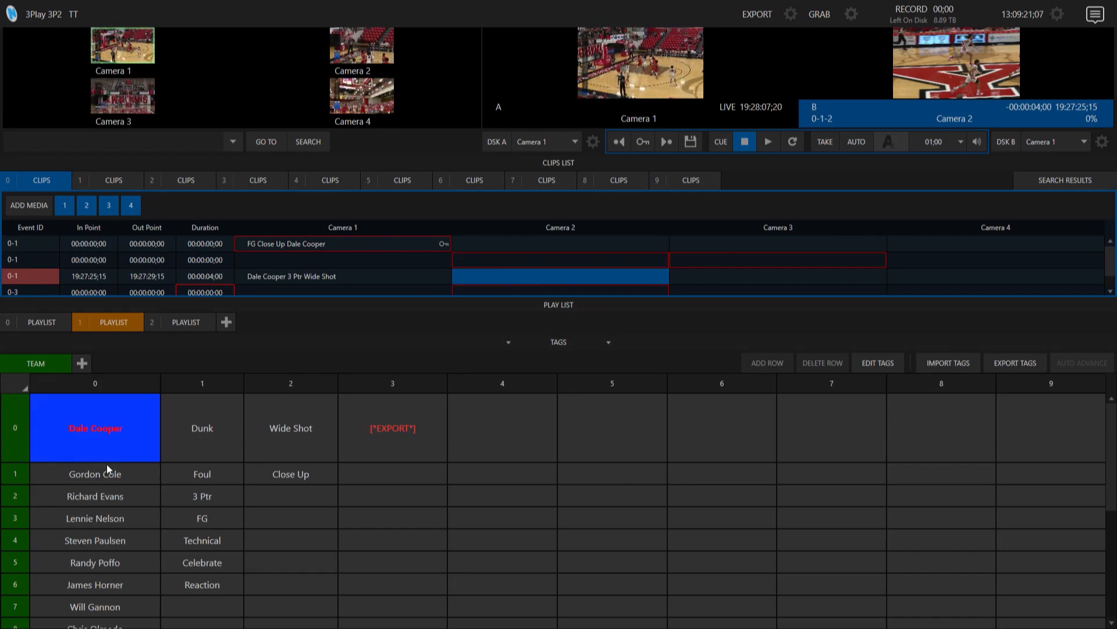
{"action": "left_click", "coordinate": [94, 495]}
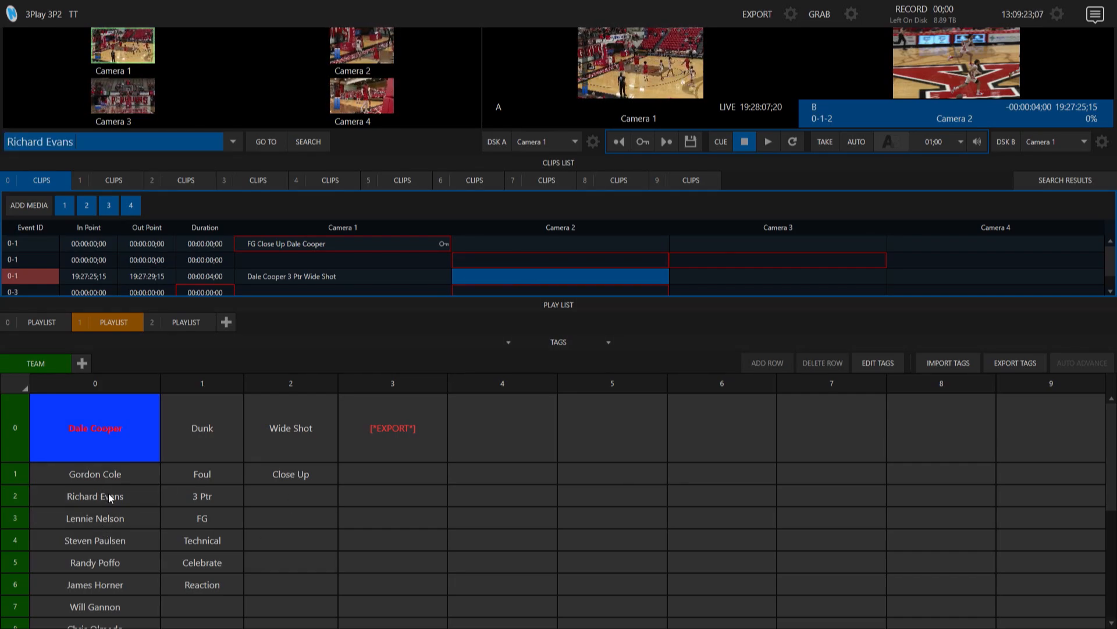
{"action": "left_click", "coordinate": [202, 428]}
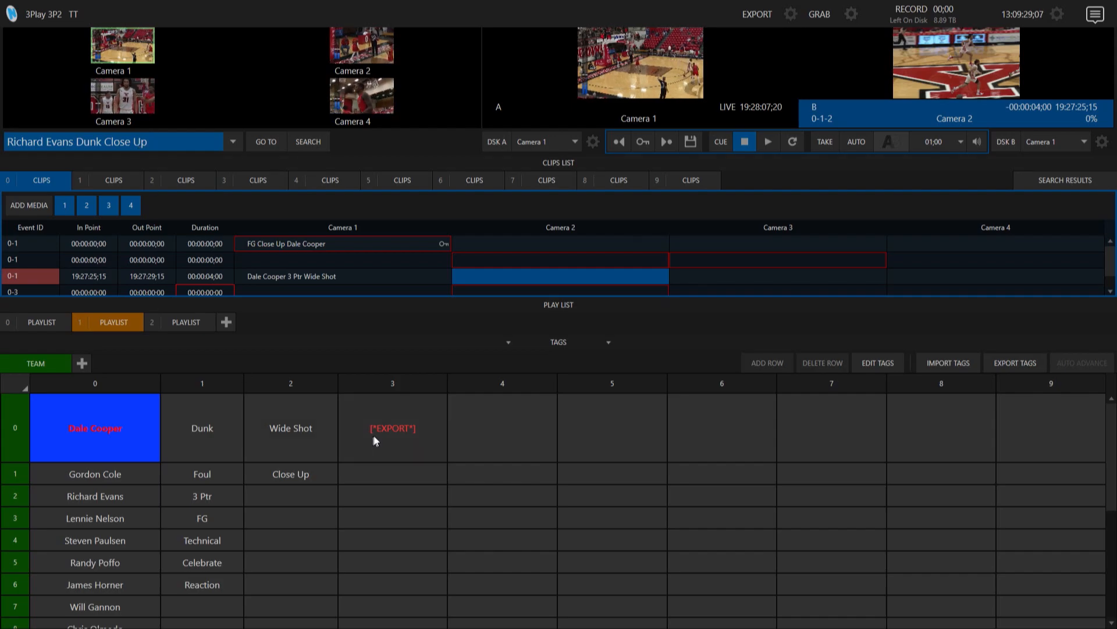
{"action": "mouse_move", "coordinate": [390, 446]}
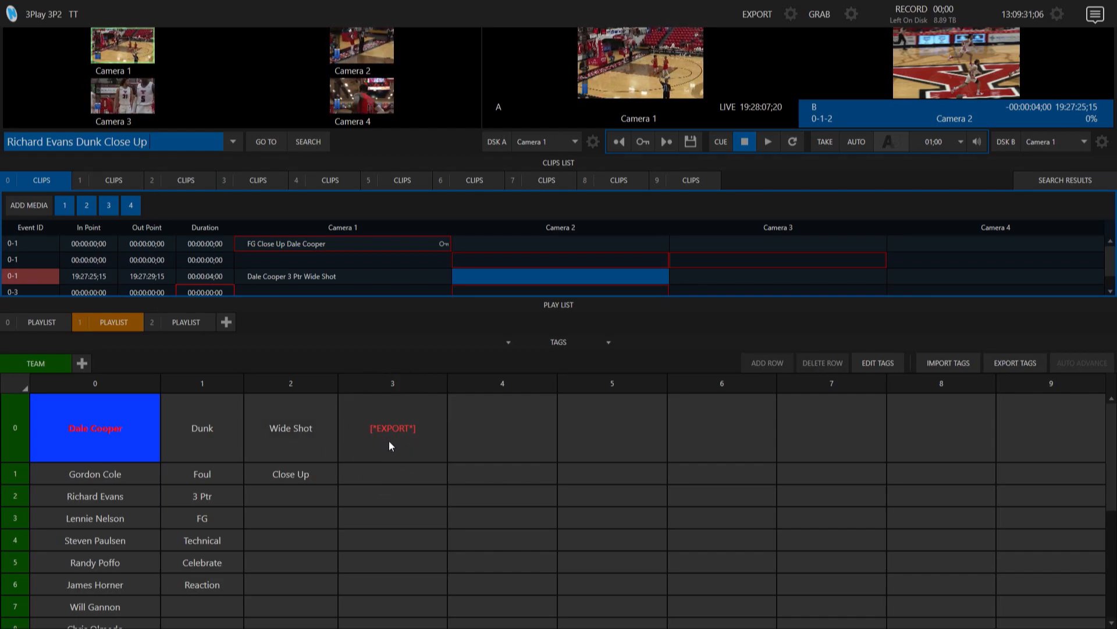
{"action": "left_click", "coordinate": [391, 427]}
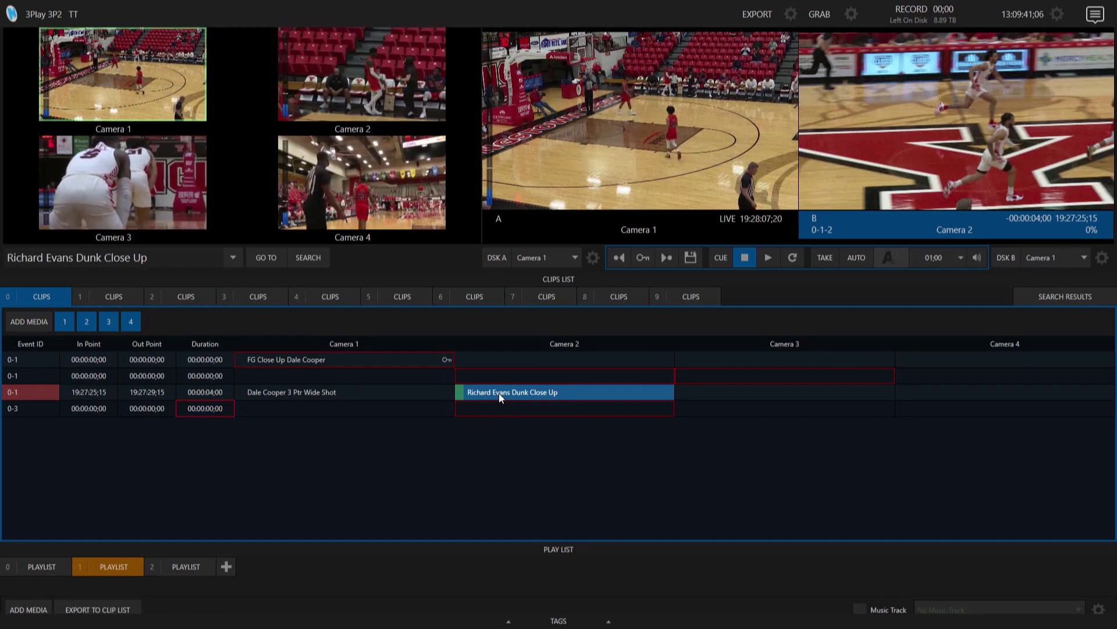
{"action": "mouse_move", "coordinate": [460, 400]}
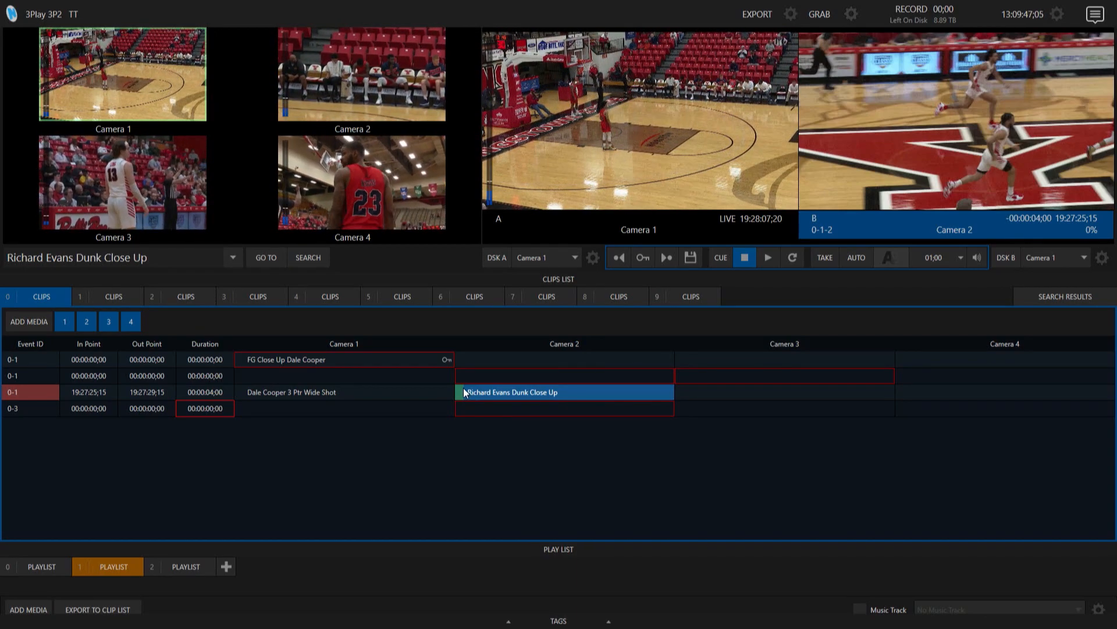
{"action": "mouse_move", "coordinate": [698, 385]}
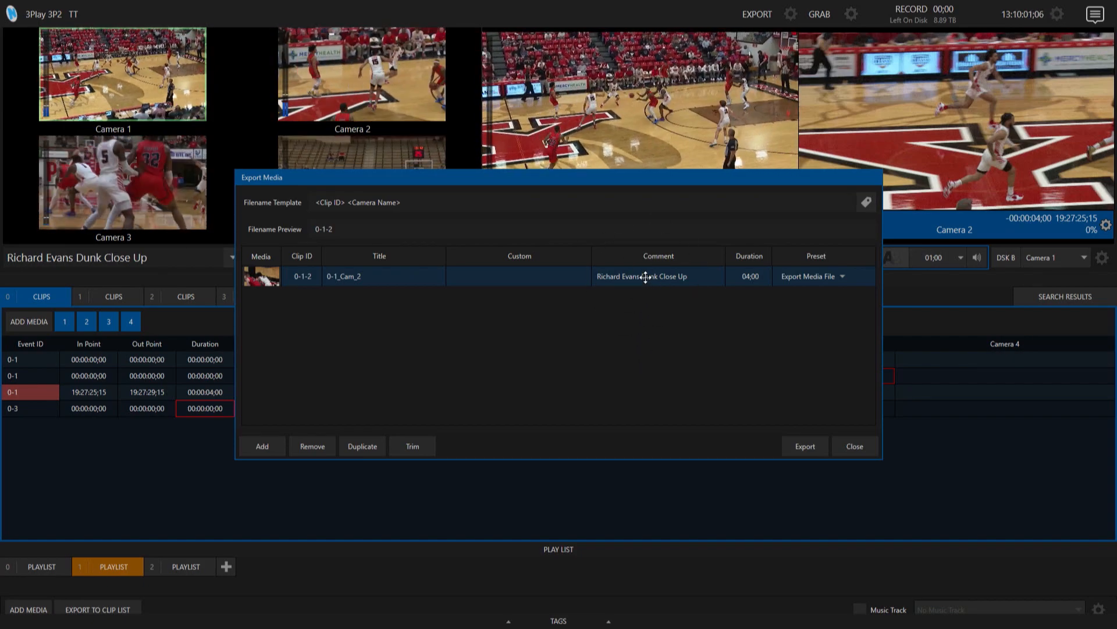
{"action": "mouse_move", "coordinate": [425, 430]}
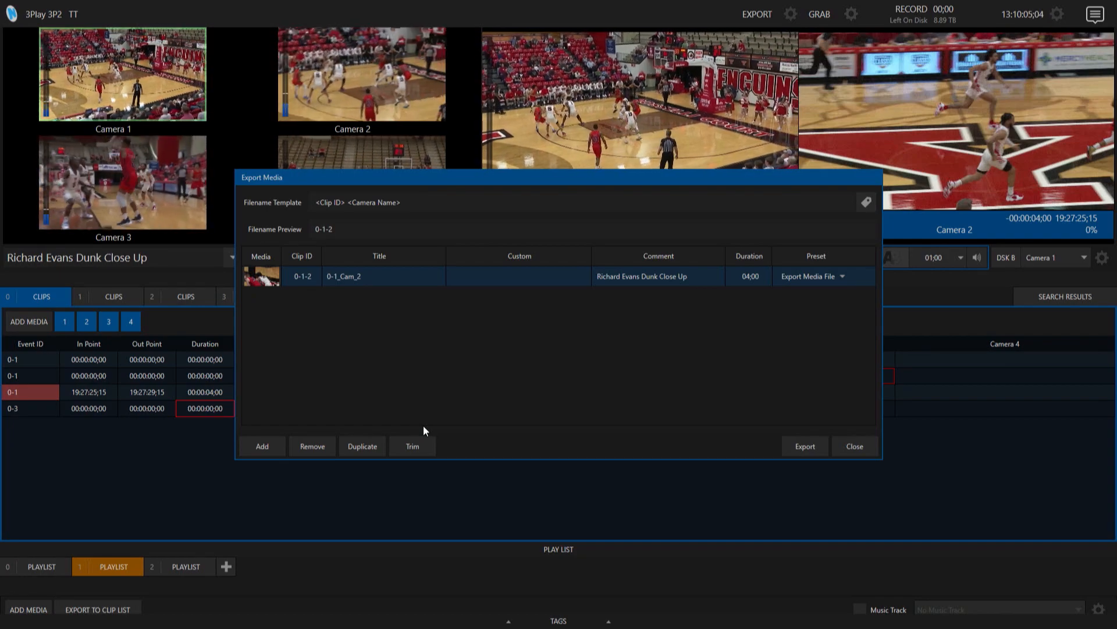
{"action": "mouse_move", "coordinate": [627, 409]}
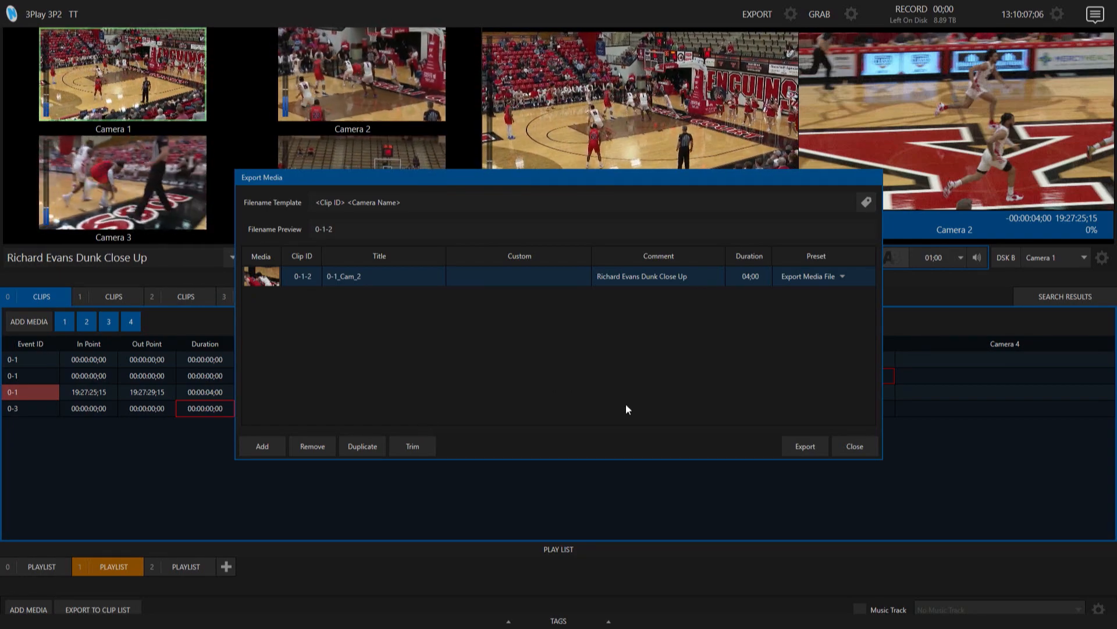